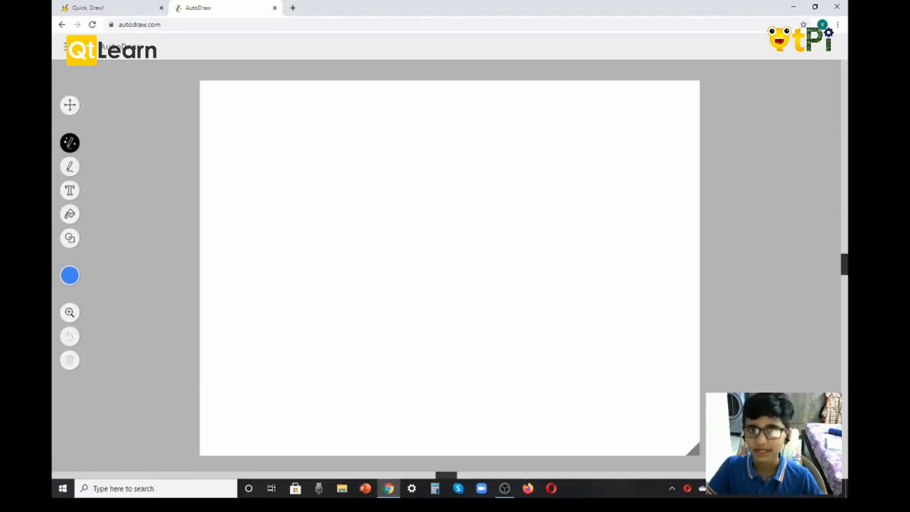
pyautogui.moveTo(168, 137)
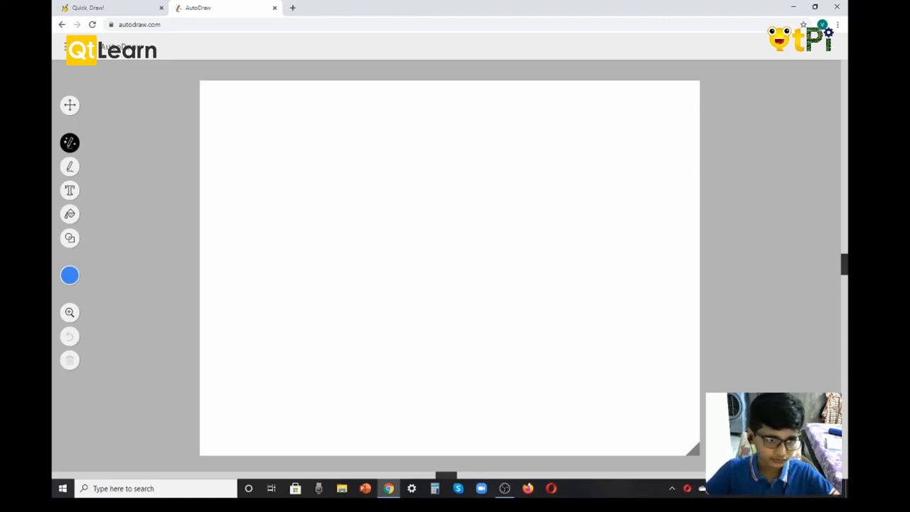
# Draw a short blue line, select it, and delete the extra lower line.
pyautogui.click(70, 47)
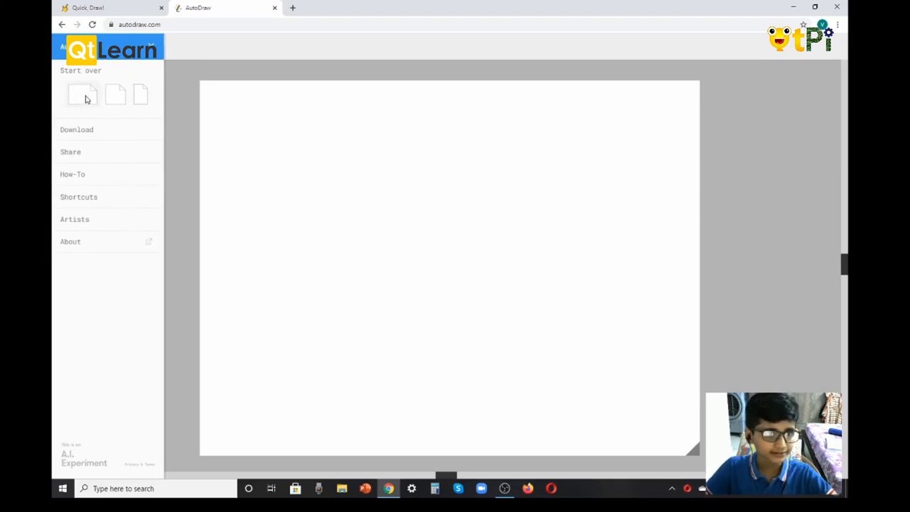
pyautogui.moveTo(64, 98)
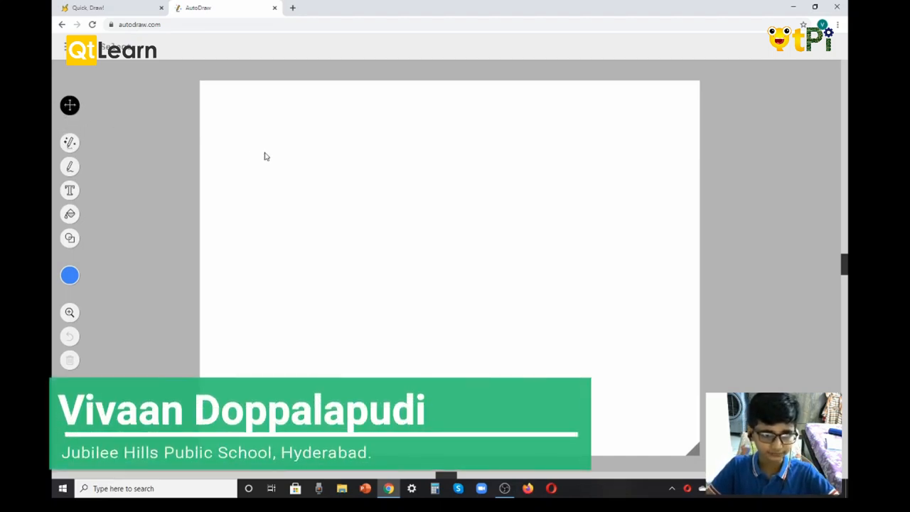
pyautogui.moveTo(331, 216); pyautogui.dragTo(461, 231)
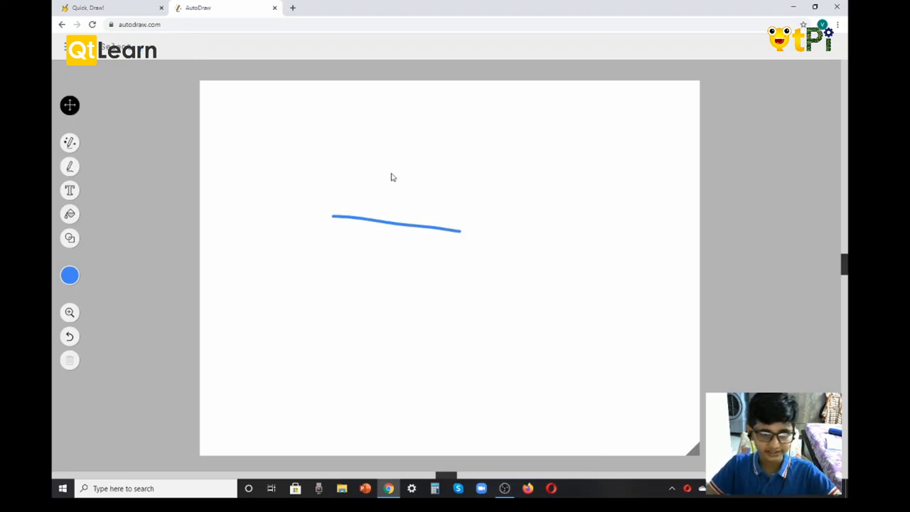
pyautogui.moveTo(323, 202)
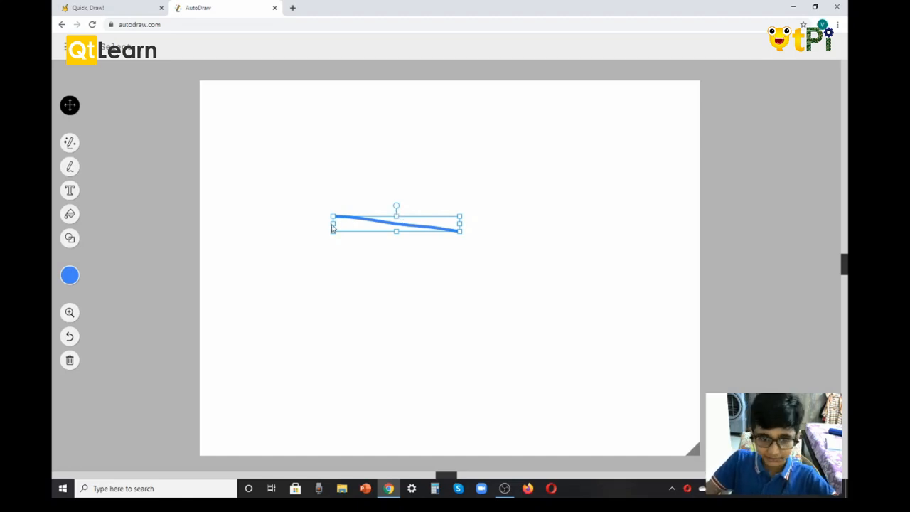
pyautogui.click(70, 360)
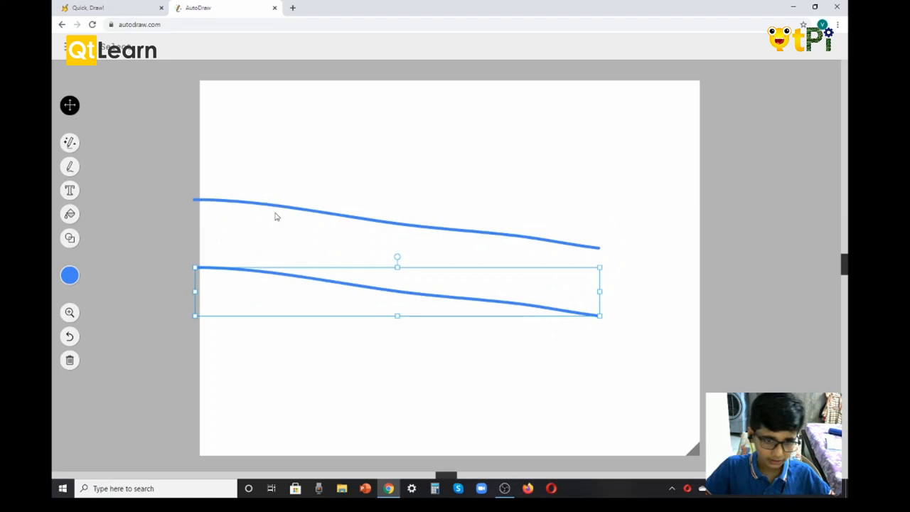
pyautogui.click(70, 360)
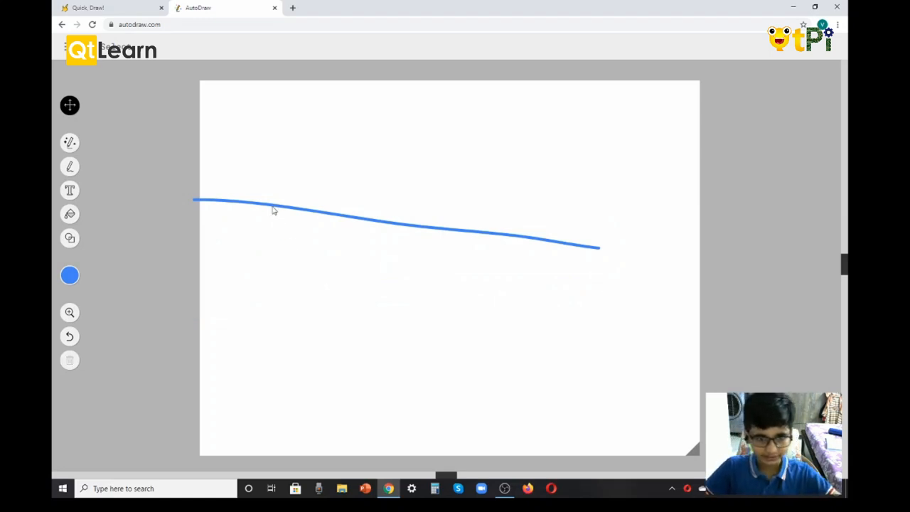
pyautogui.moveTo(70, 142)
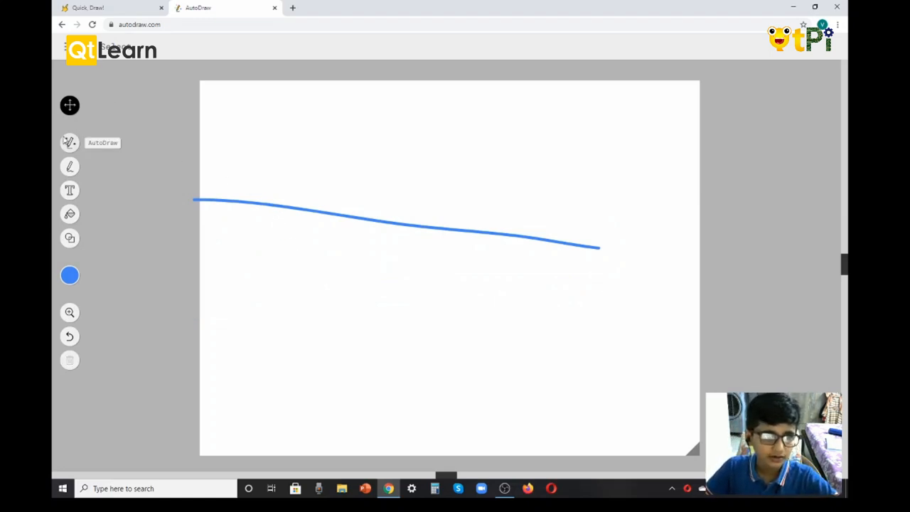
# Draw a second AutoDraw stroke beside the line, then undo to blank the canvas.
pyautogui.click(70, 142)
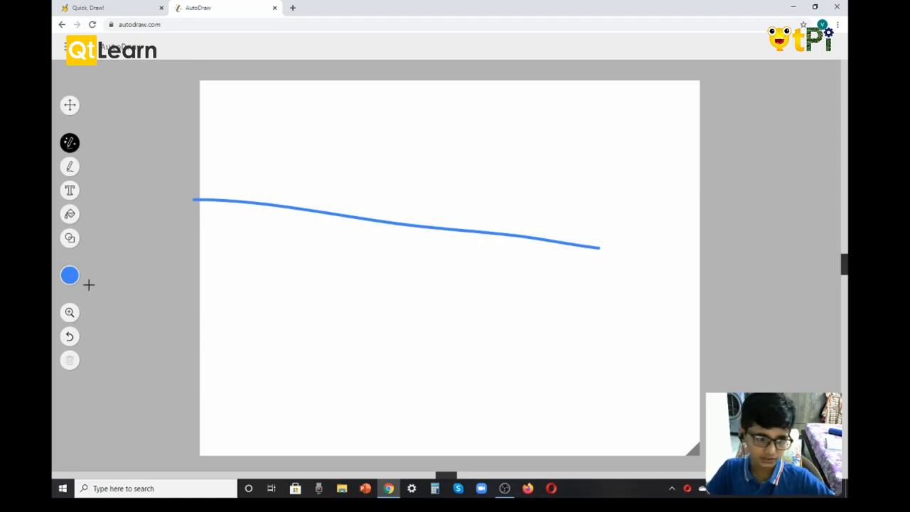
pyautogui.moveTo(202, 208); pyautogui.dragTo(609, 257)
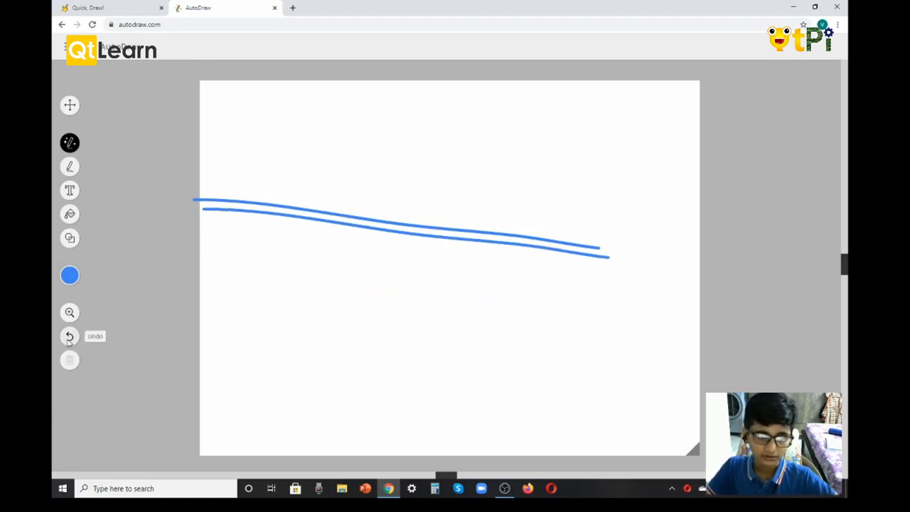
pyautogui.click(69, 336)
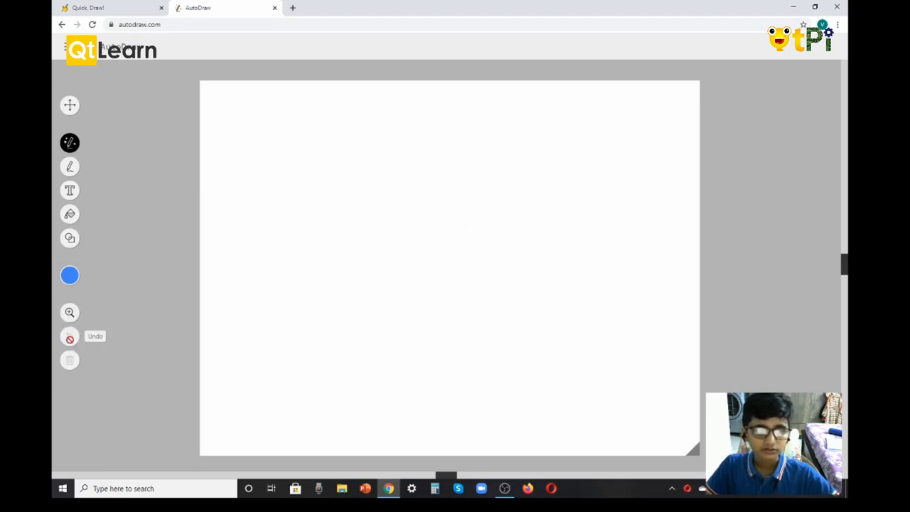
pyautogui.moveTo(742, 343)
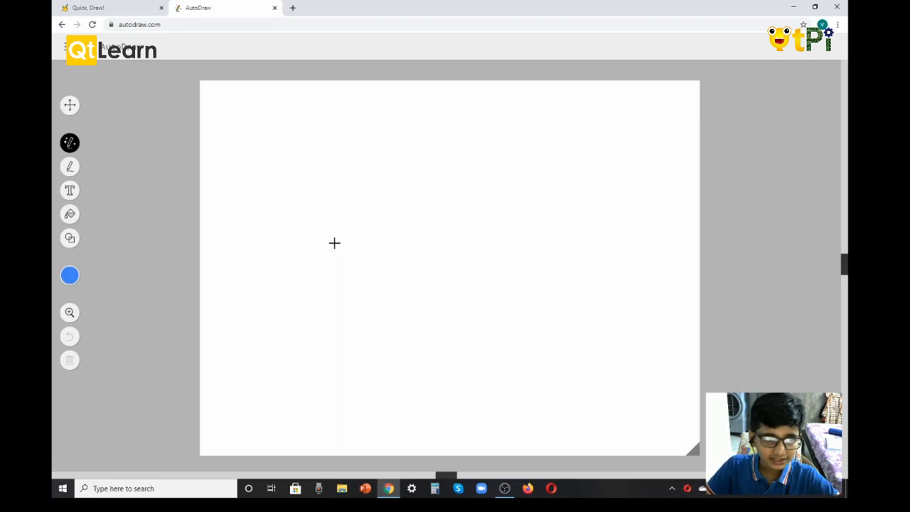
pyautogui.moveTo(330, 255)
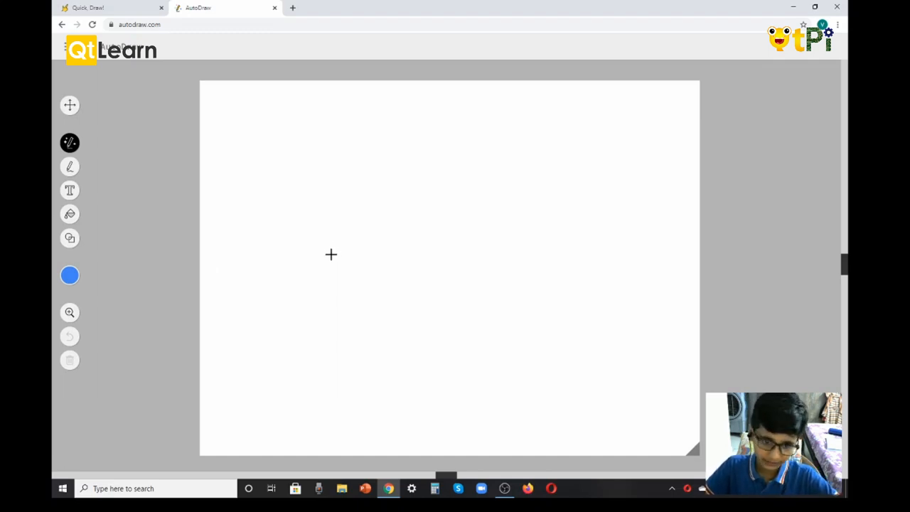
# Sketch a car body with wheels and windows, then swap it for the suggested car icon.
pyautogui.moveTo(330, 259); pyautogui.dragTo(509, 228)
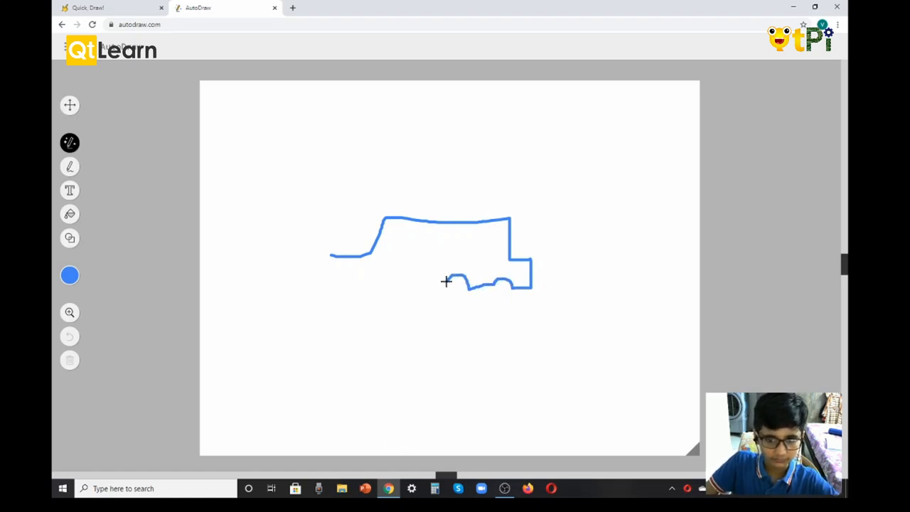
pyautogui.moveTo(448, 281); pyautogui.dragTo(334, 287)
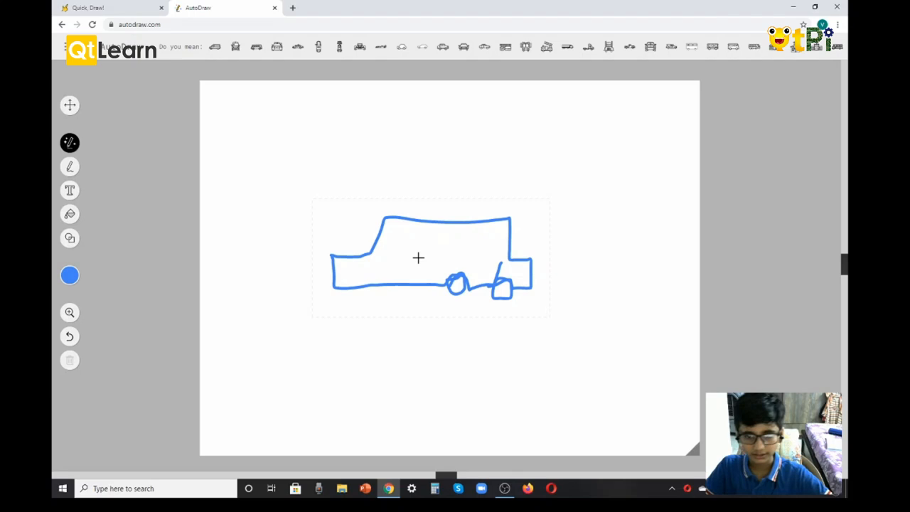
pyautogui.moveTo(409, 245); pyautogui.dragTo(434, 270)
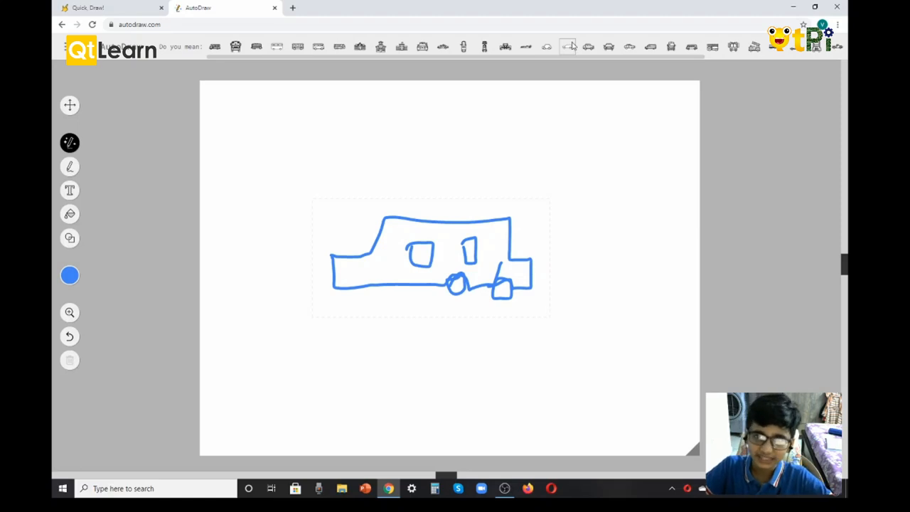
pyautogui.click(566, 45)
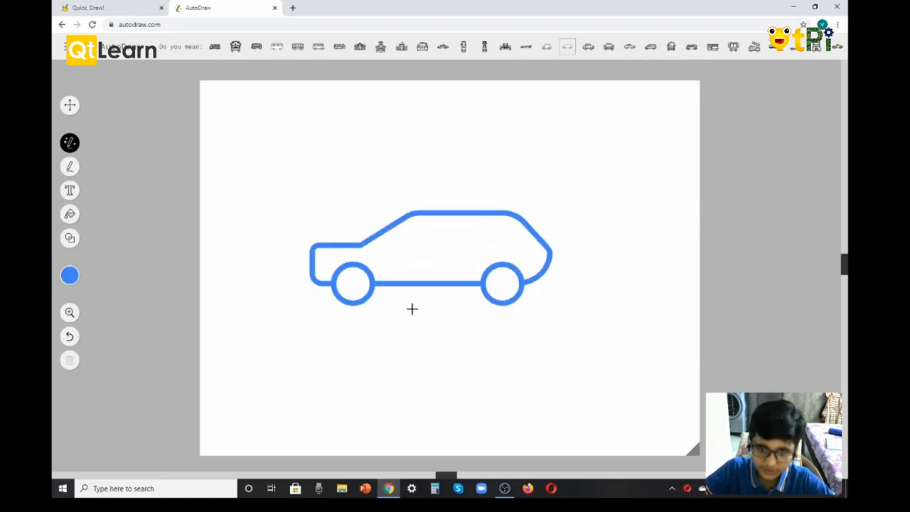
pyautogui.moveTo(424, 251)
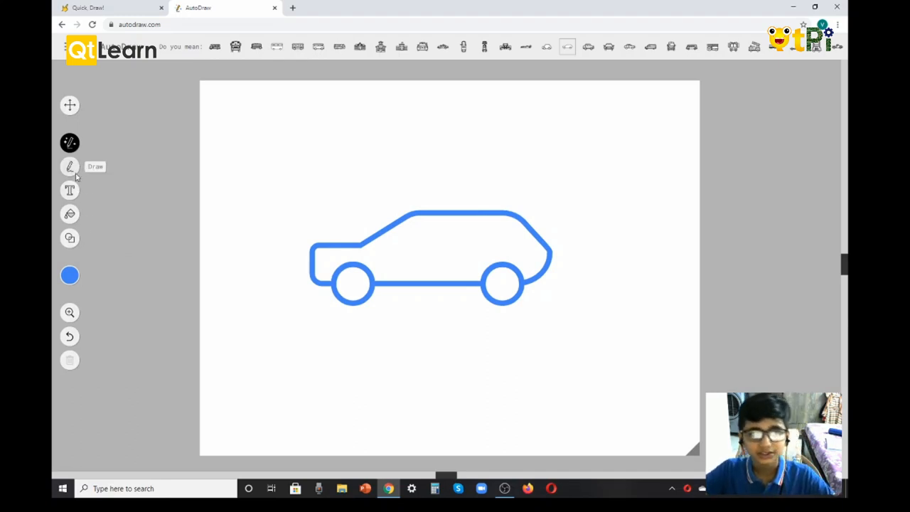
# Switch to freehand Draw and sketch the outer and inner oval loops of a ring.
pyautogui.click(70, 166)
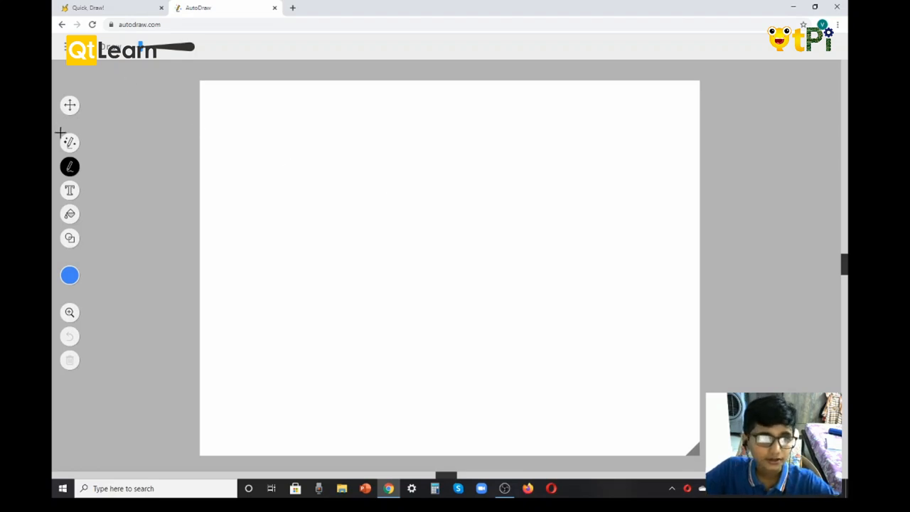
pyautogui.click(70, 142)
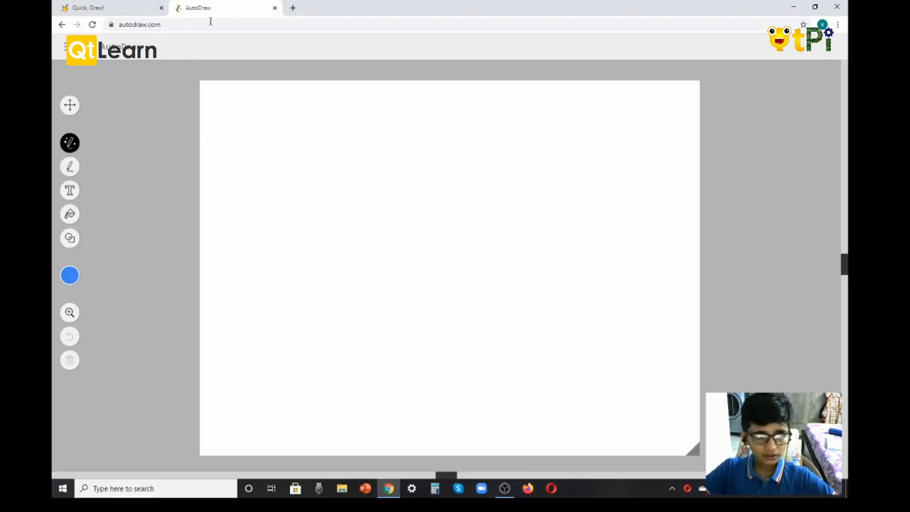
pyautogui.moveTo(69, 166)
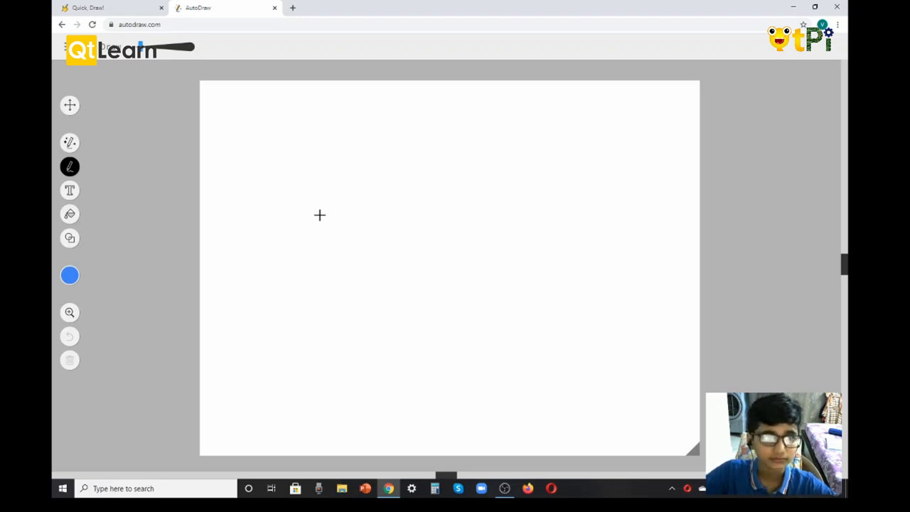
pyautogui.moveTo(320, 215); pyautogui.dragTo(435, 297)
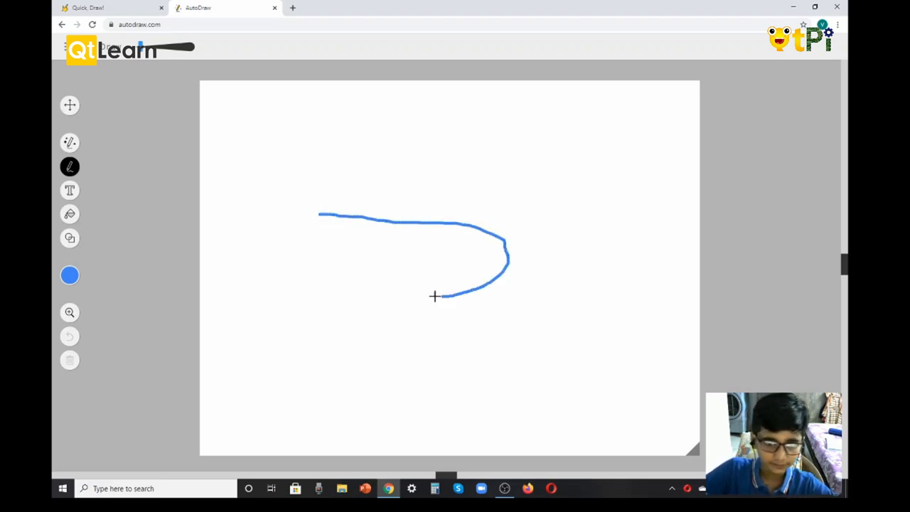
pyautogui.moveTo(435, 297); pyautogui.dragTo(304, 182)
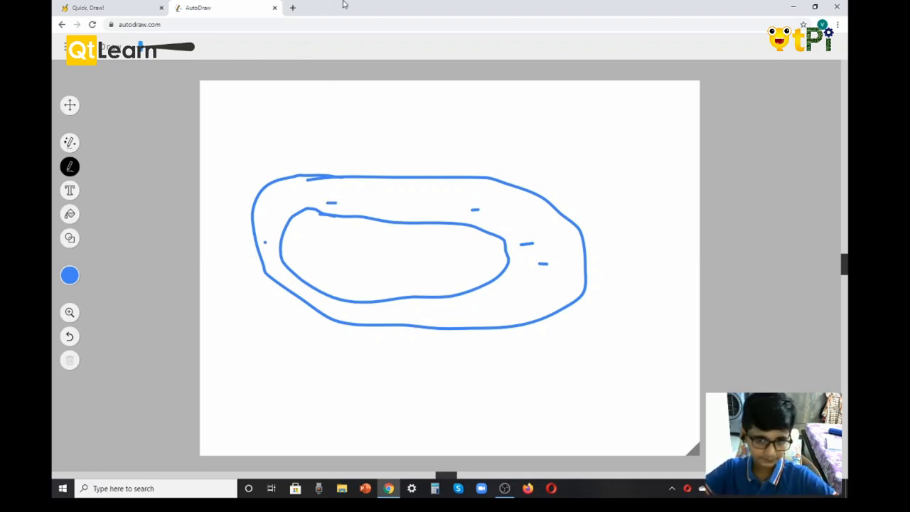
pyautogui.moveTo(70, 191)
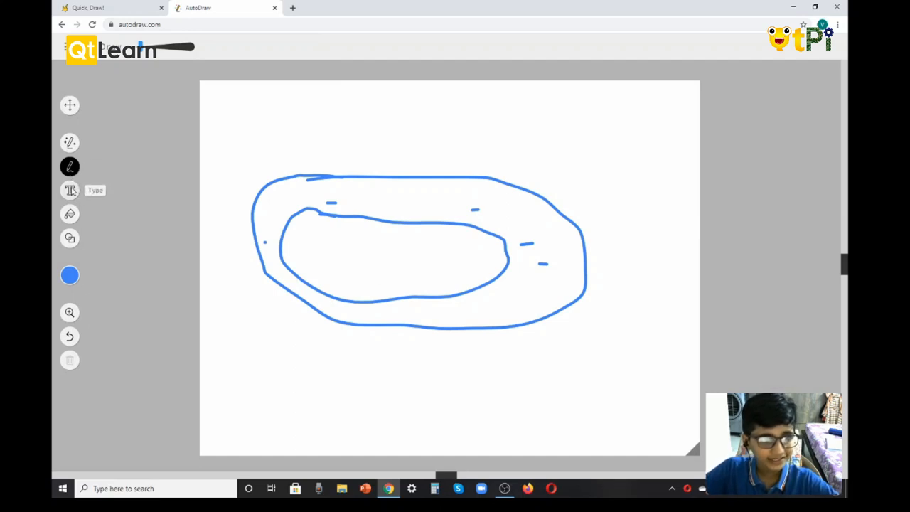
# Try the largest and smallest Type font sizes, then settle on medium size 28.
pyautogui.click(69, 190)
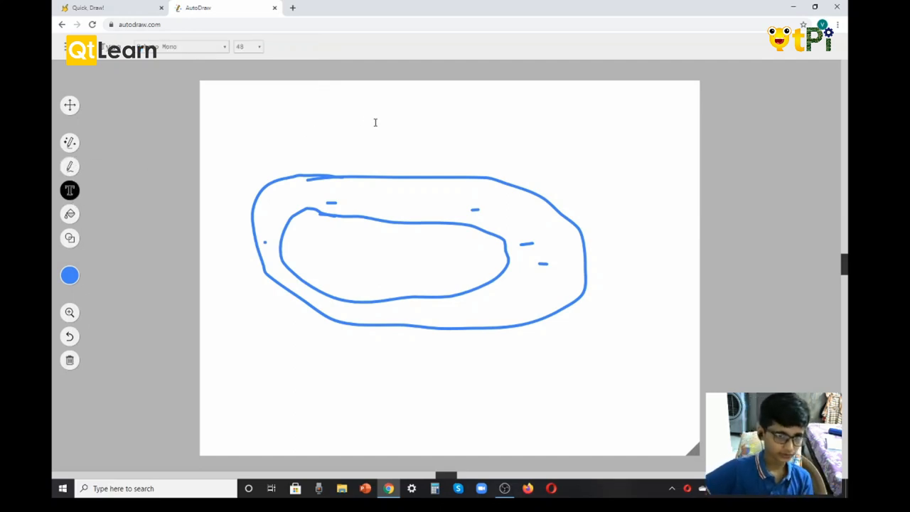
pyautogui.click(247, 45)
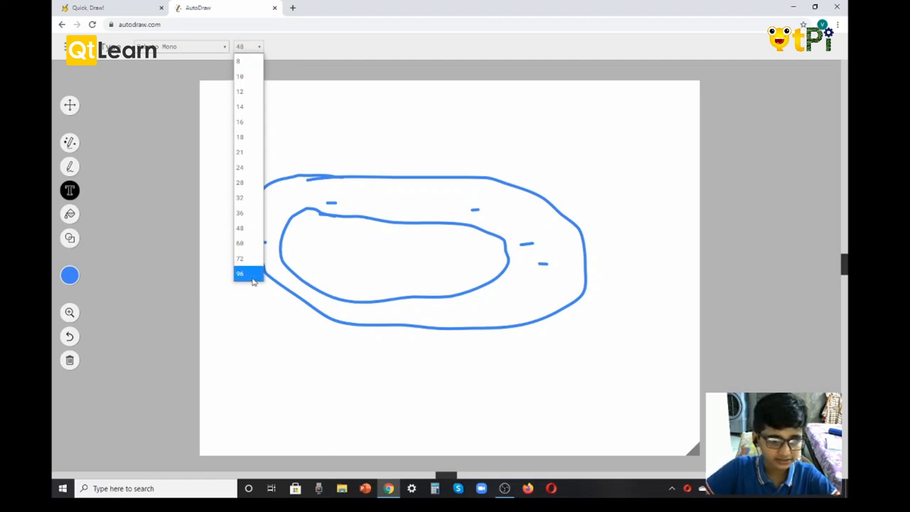
pyautogui.click(239, 273)
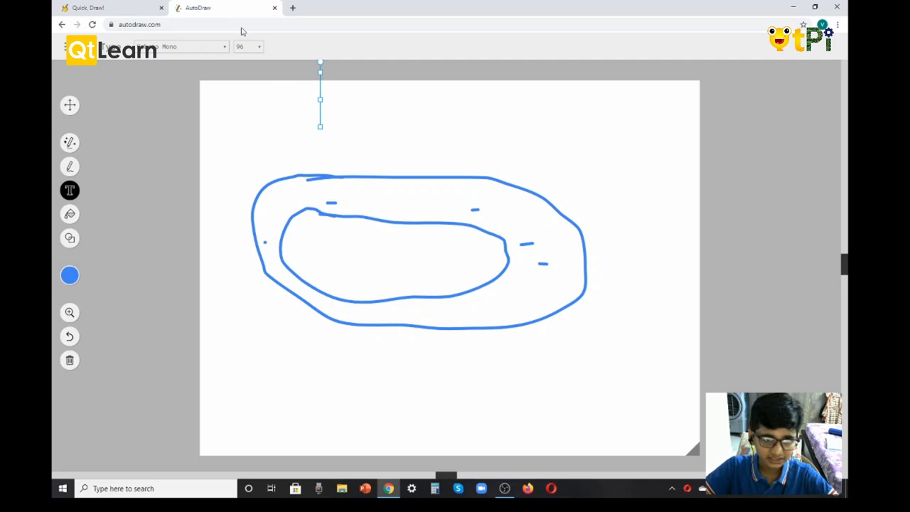
pyautogui.click(247, 45)
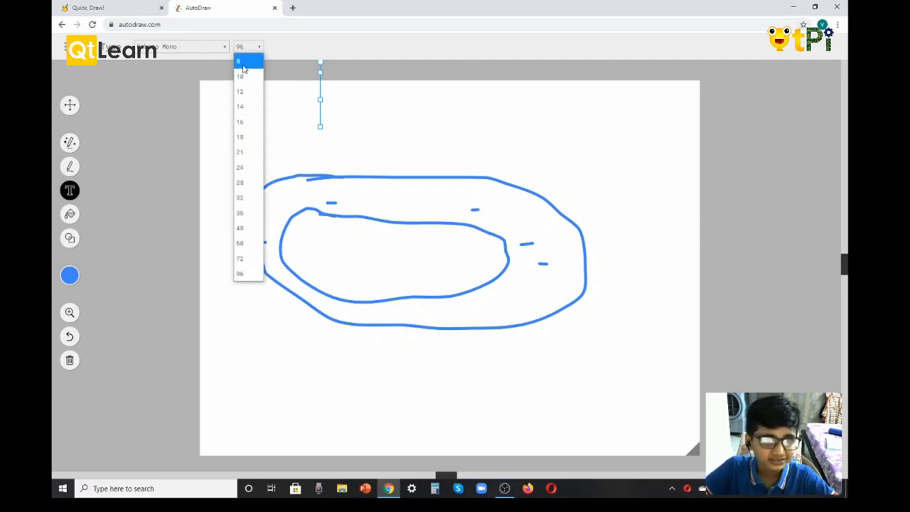
pyautogui.click(239, 77)
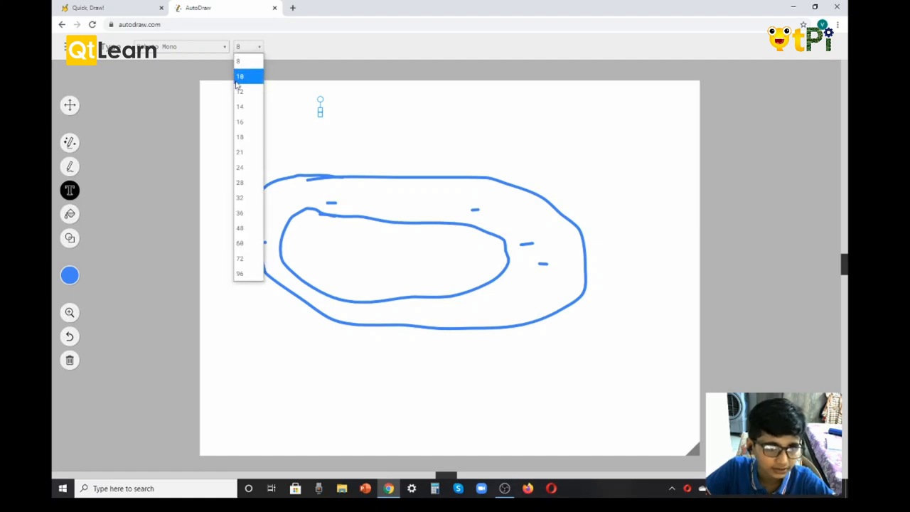
pyautogui.click(239, 182)
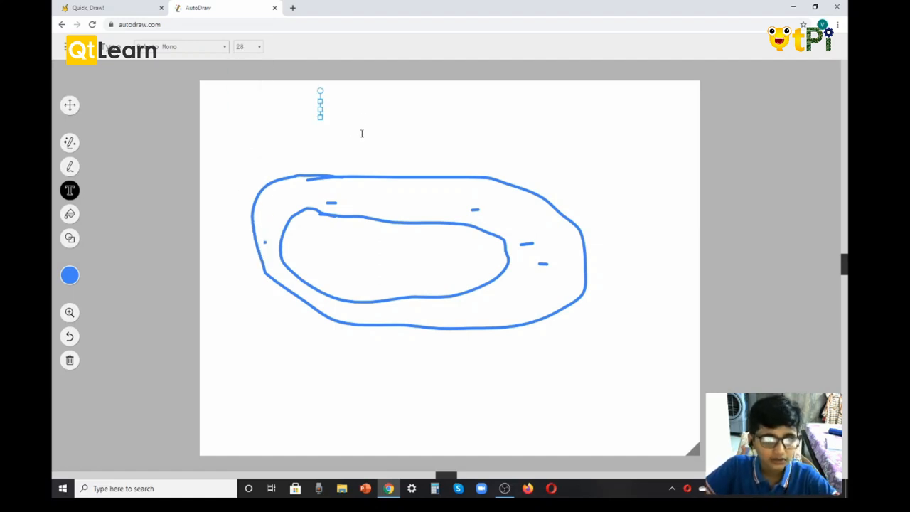
pyautogui.moveTo(362, 108)
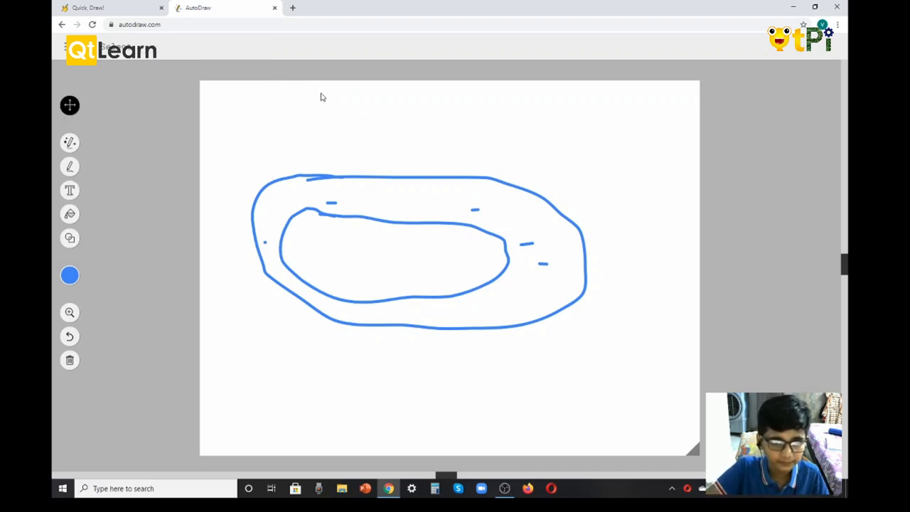
# Place a text box above the track and enter the blue label 'type'.
pyautogui.click(69, 191)
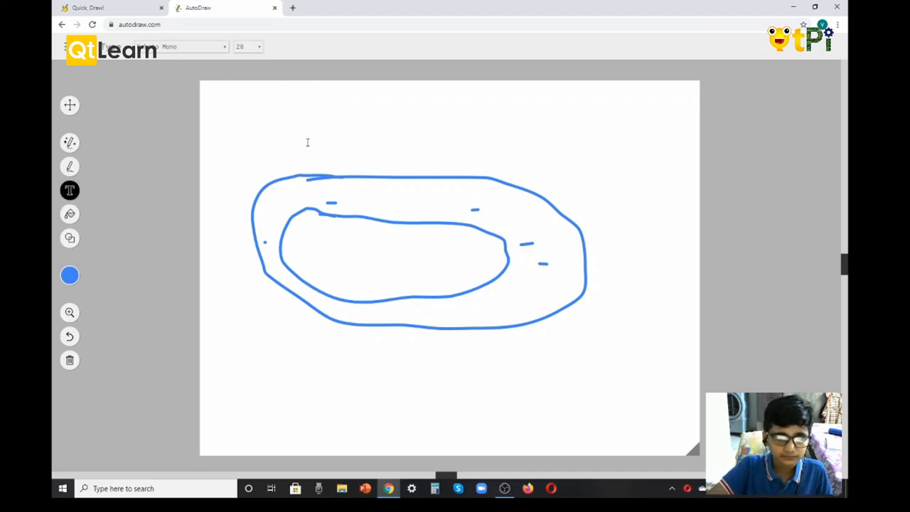
pyautogui.click(307, 136)
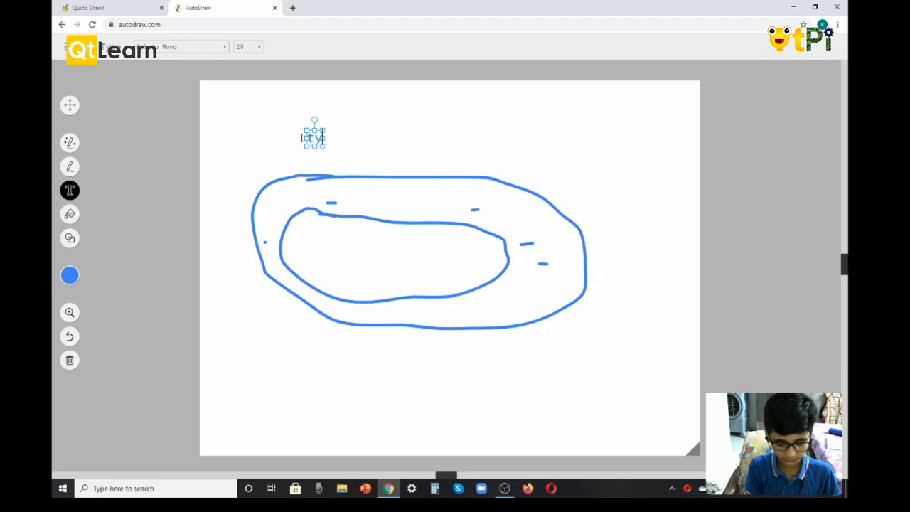
pyautogui.write('type')
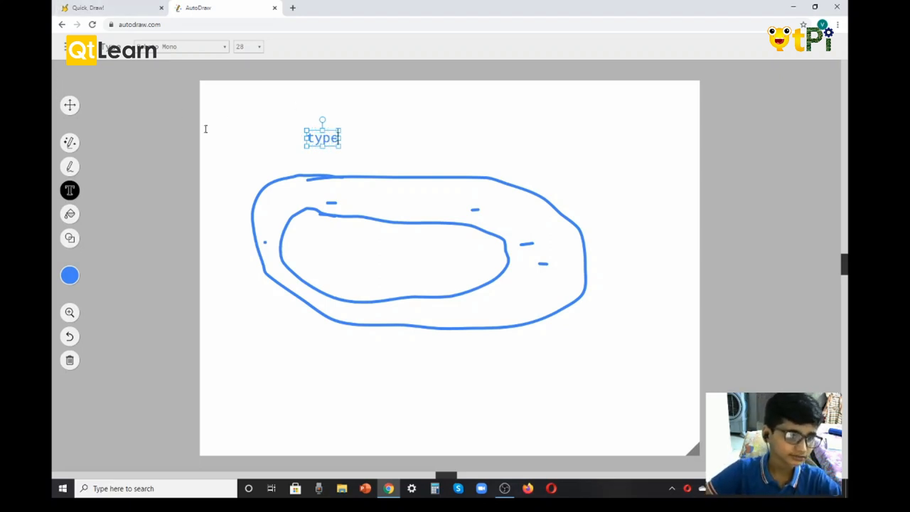
pyautogui.click(70, 214)
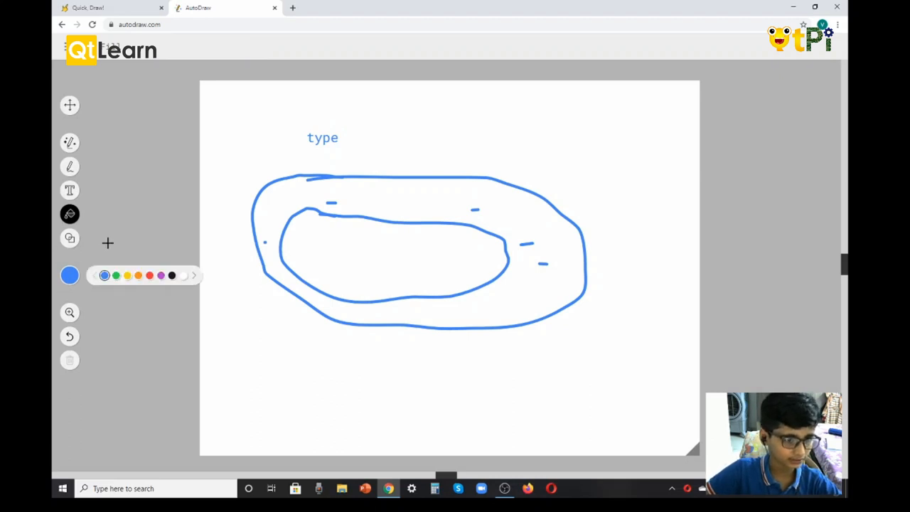
# Sketch a circle near the bottom edge and view its shape suggestions.
pyautogui.click(69, 142)
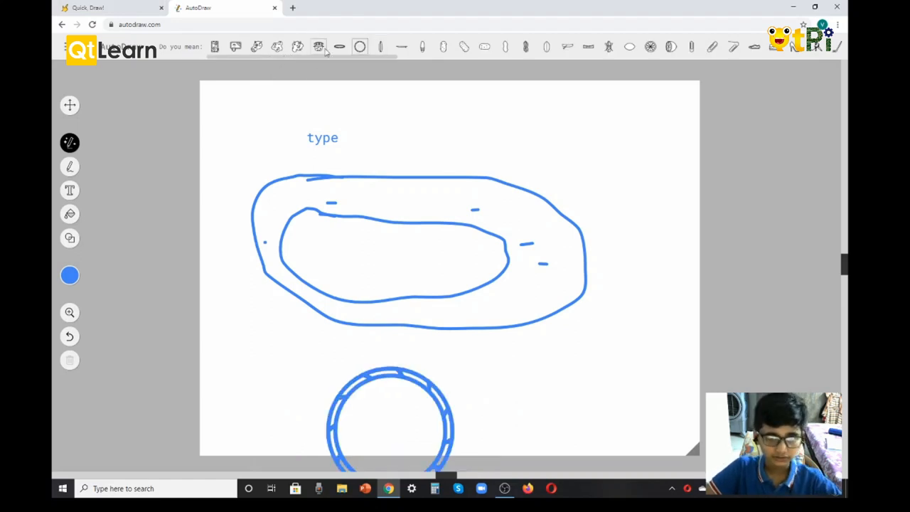
pyautogui.click(360, 47)
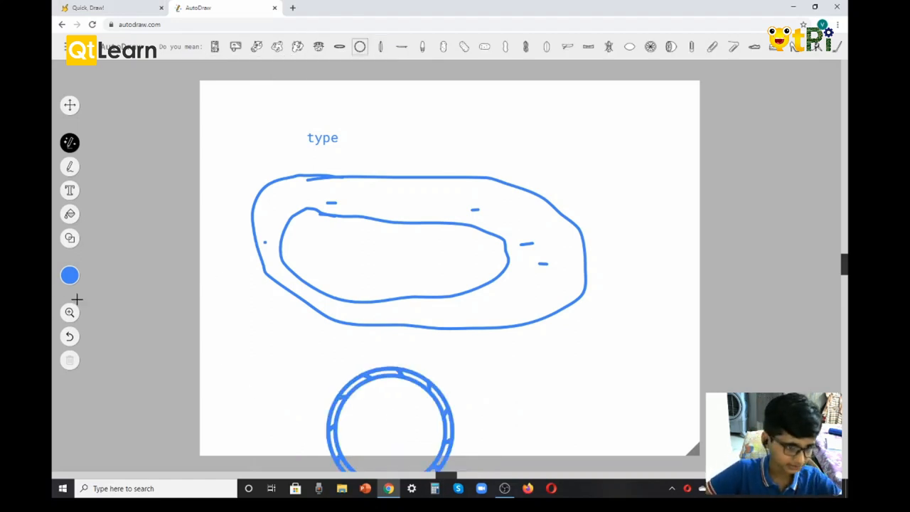
pyautogui.moveTo(70, 213)
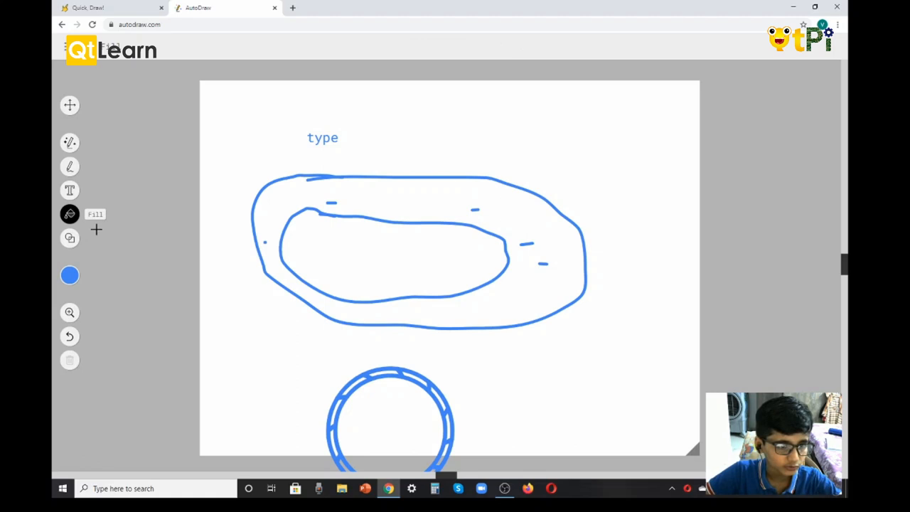
# Fill the page background with green from the Fill palette.
pyautogui.click(70, 276)
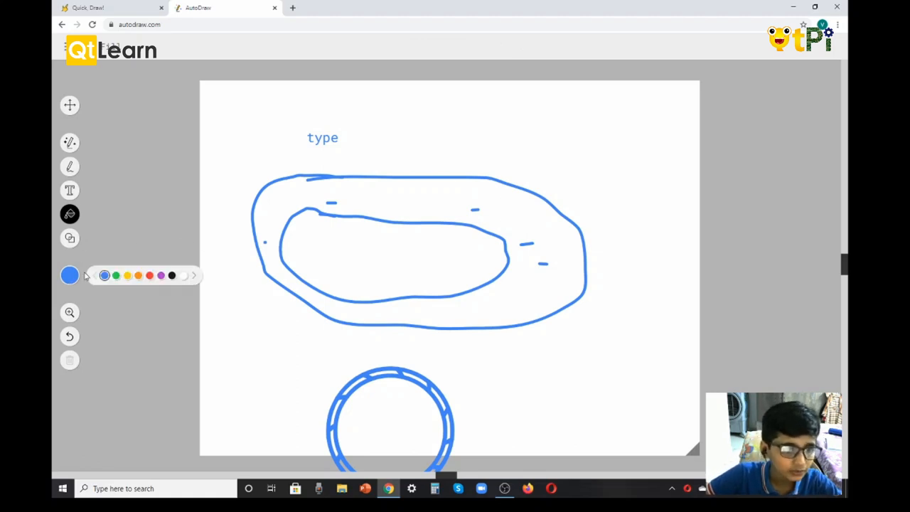
pyautogui.click(116, 275)
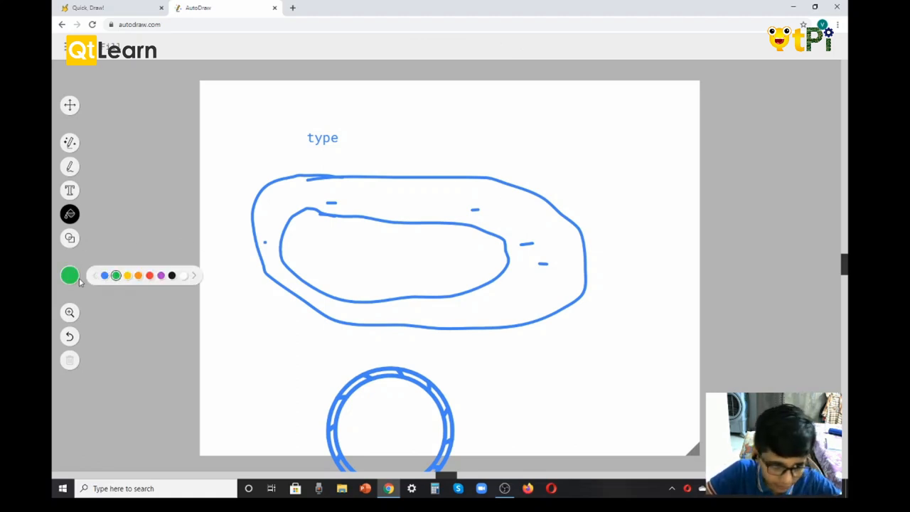
pyautogui.click(70, 276)
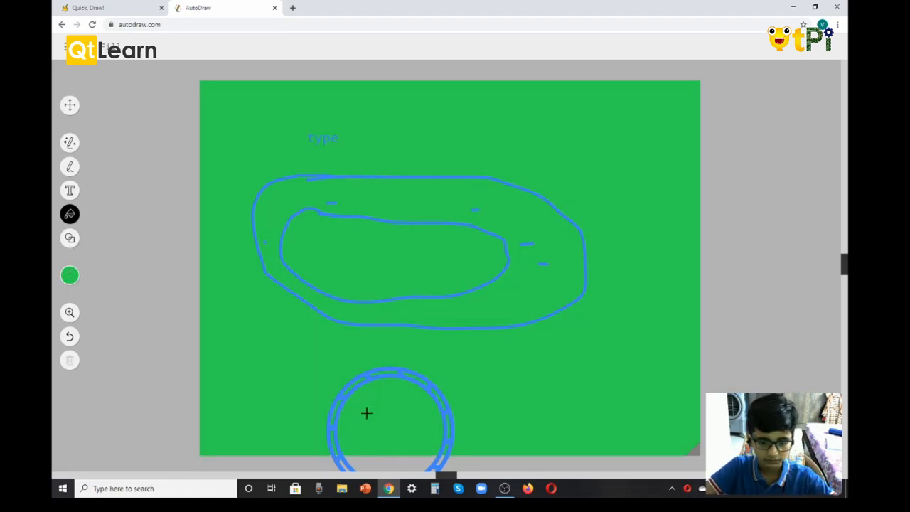
pyautogui.moveTo(415, 387)
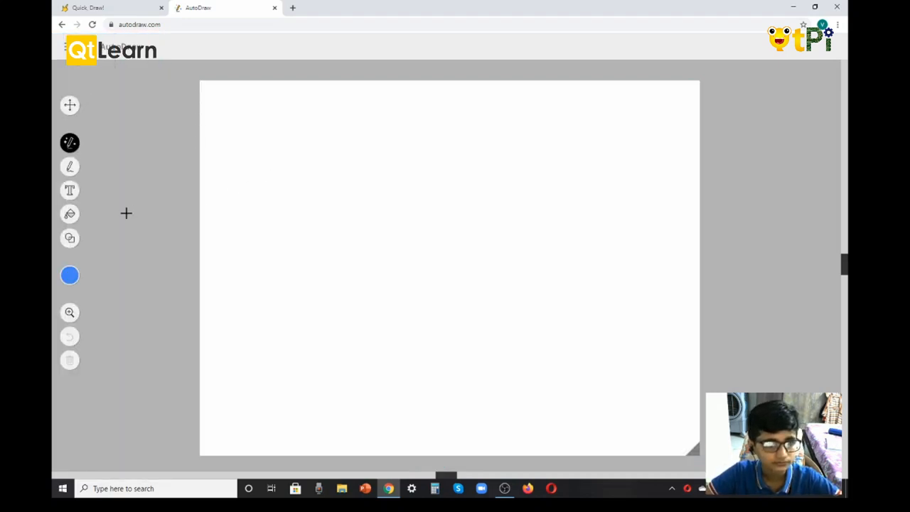
pyautogui.moveTo(70, 239)
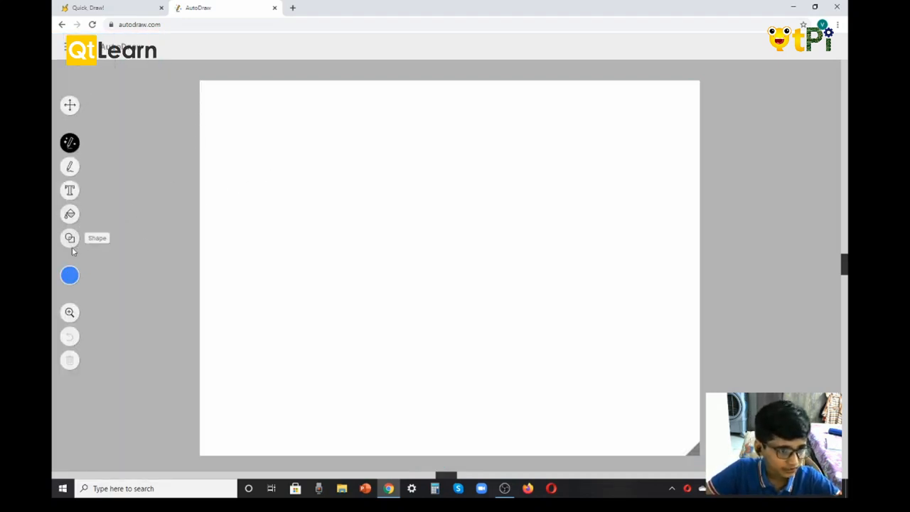
# Drag out a blue circle mid-page with a square inside it using the Shape tool.
pyautogui.click(70, 238)
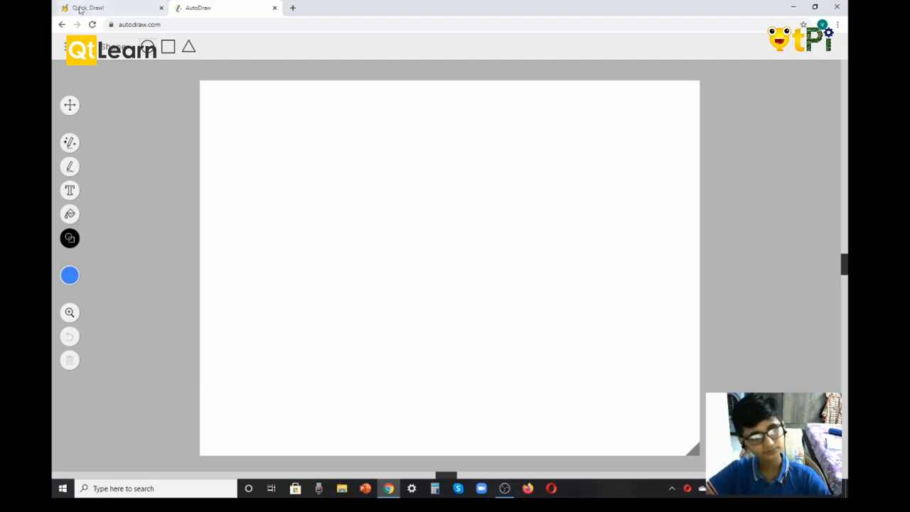
pyautogui.moveTo(423, 156); pyautogui.dragTo(427, 294)
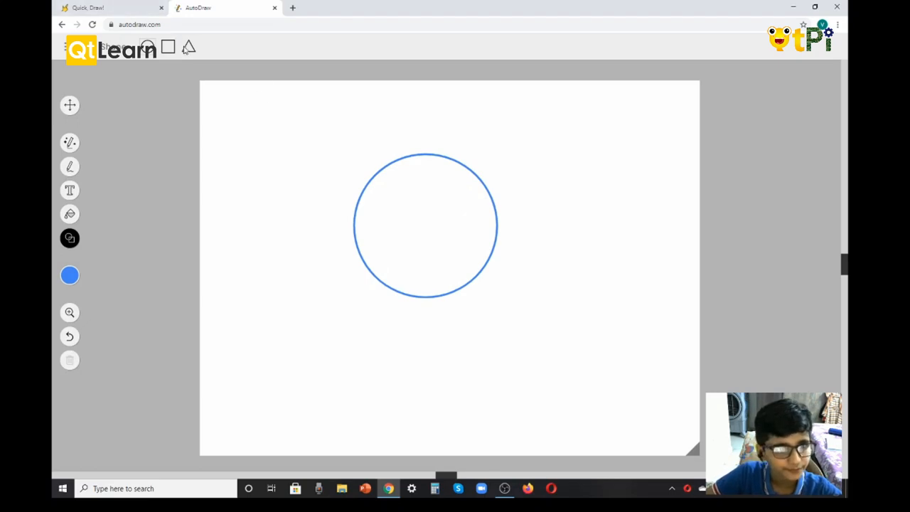
pyautogui.moveTo(389, 202); pyautogui.dragTo(472, 210)
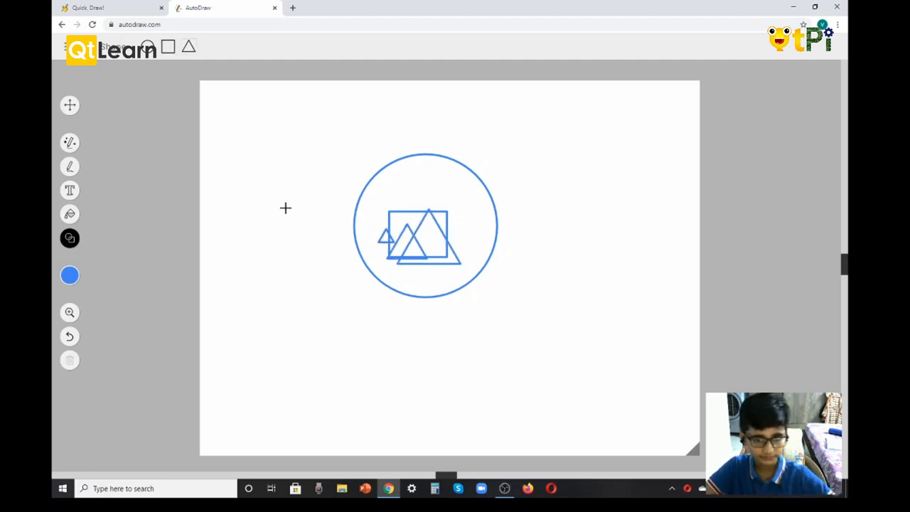
pyautogui.moveTo(70, 238)
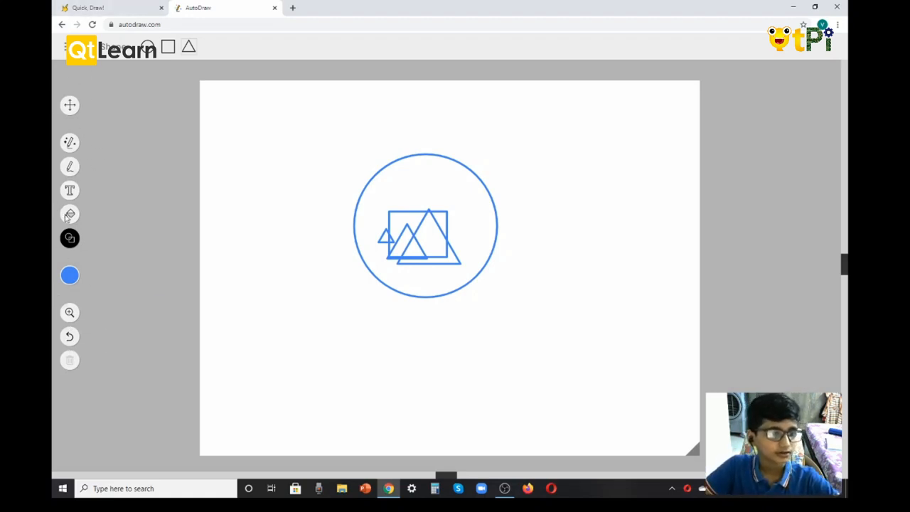
pyautogui.moveTo(70, 313)
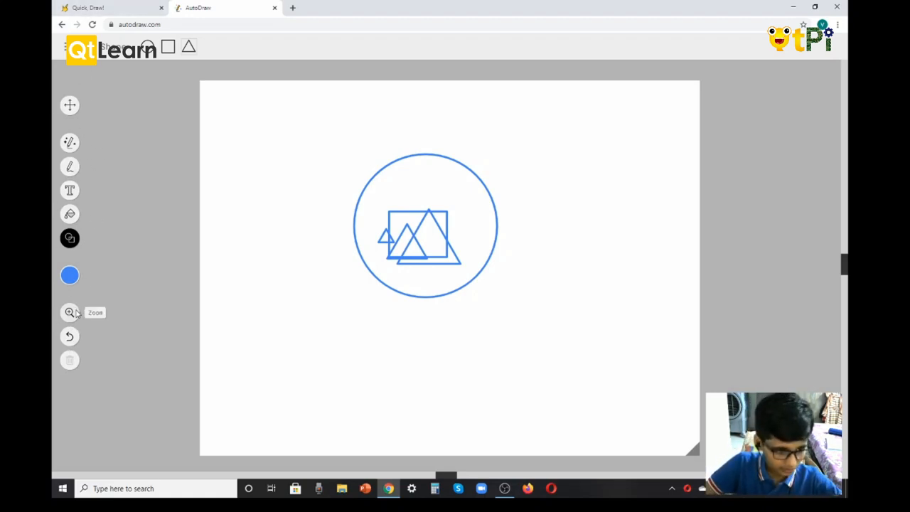
# Zoom in on the circle drawing and undo the last large triangle.
pyautogui.click(70, 313)
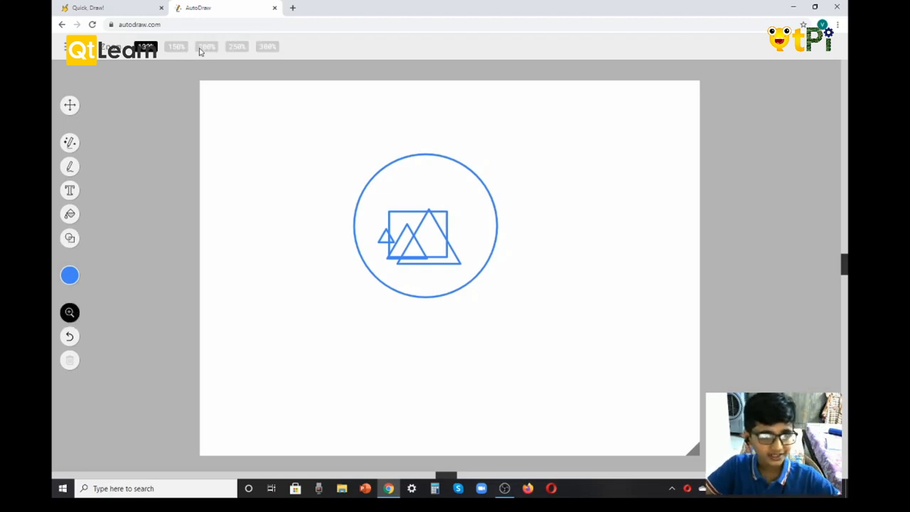
pyautogui.moveTo(165, 57)
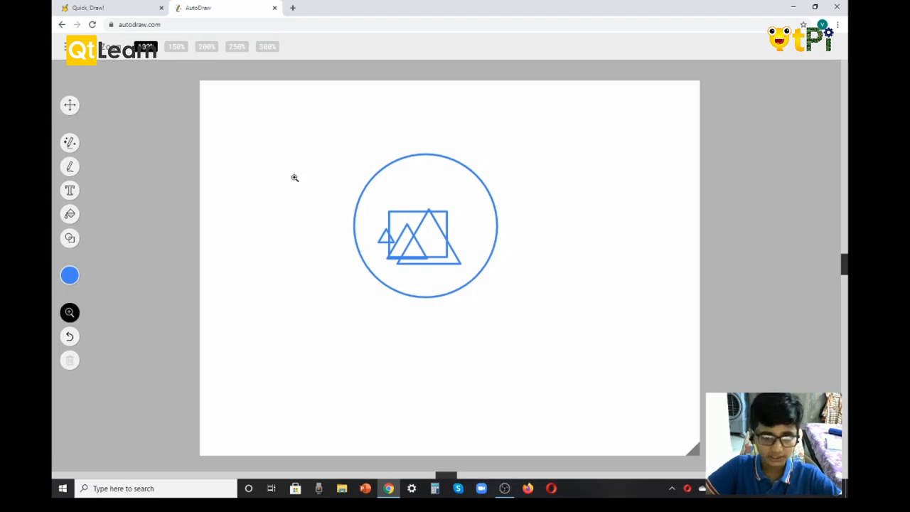
pyautogui.click(177, 46)
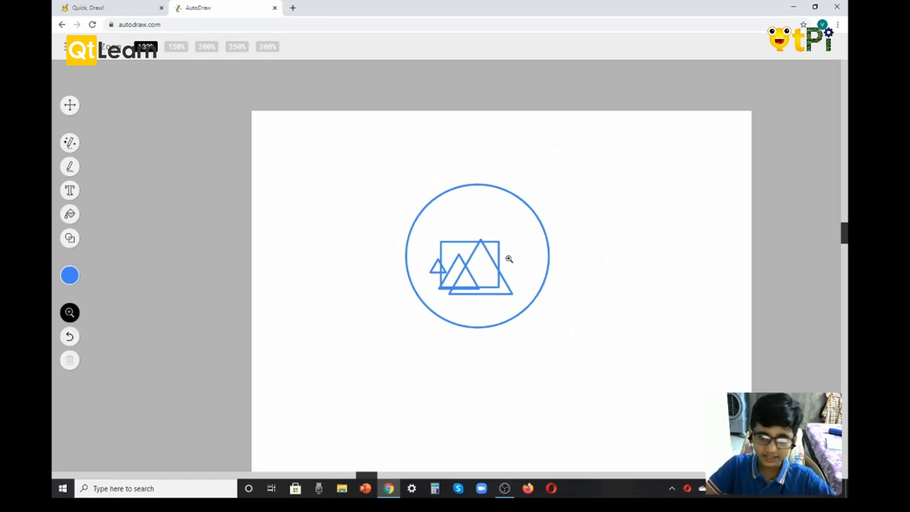
pyautogui.moveTo(466, 259)
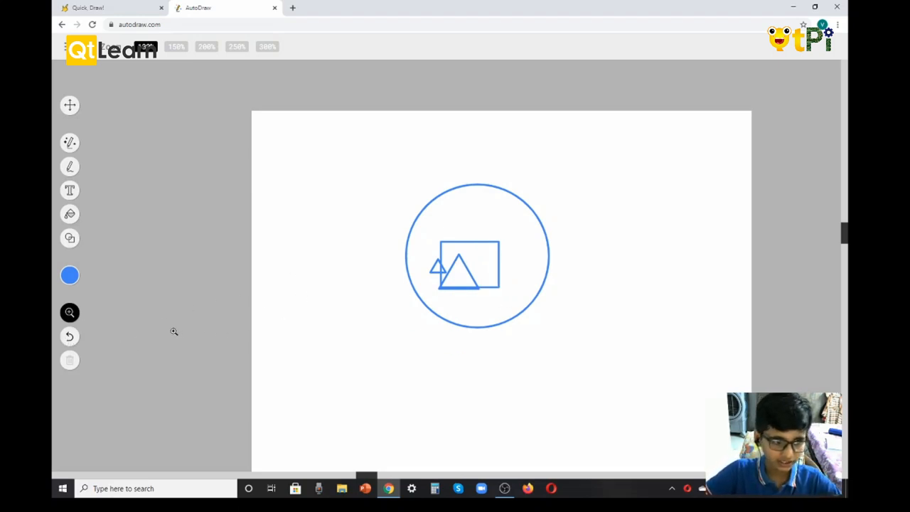
pyautogui.moveTo(599, 399)
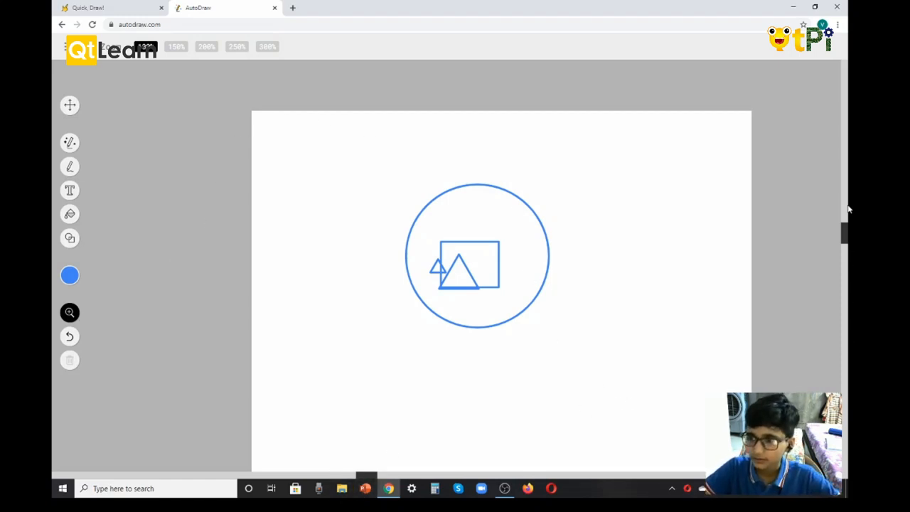
# Select the whole circle drawing and delete it, leaving a blank canvas.
pyautogui.scroll(-3)
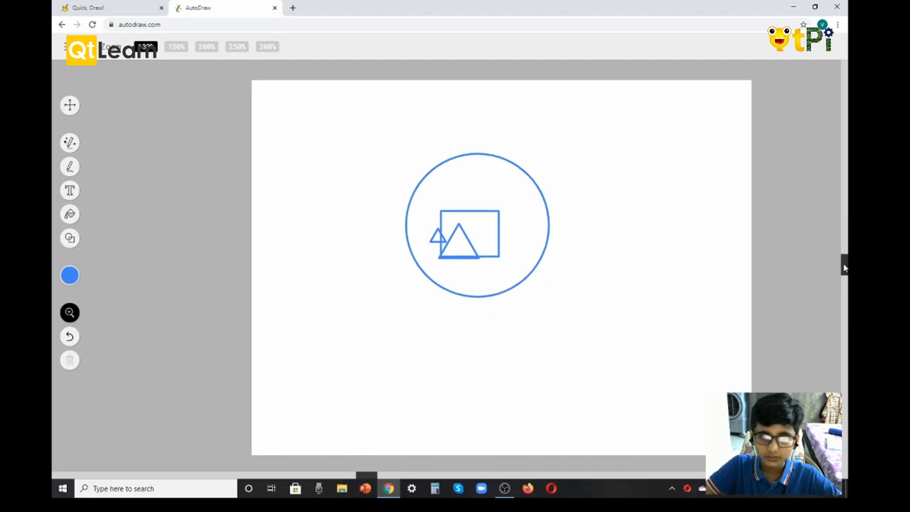
pyautogui.moveTo(51, 275)
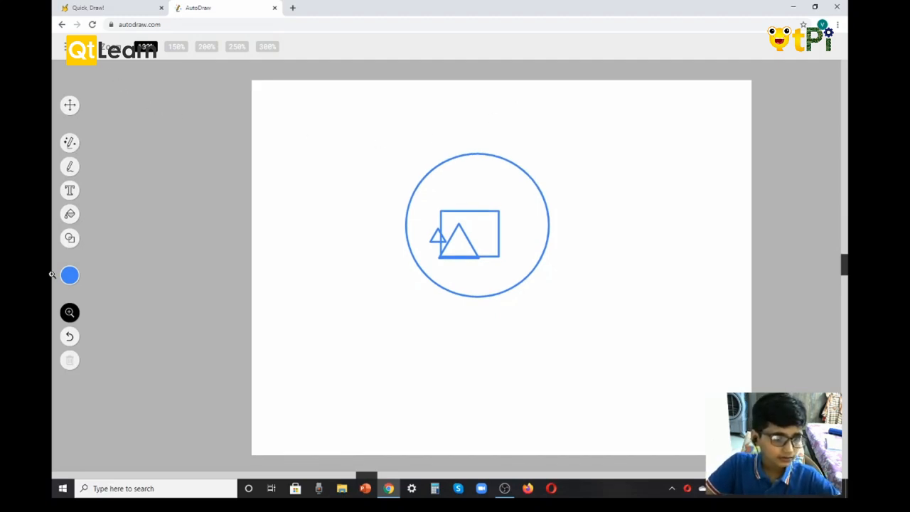
pyautogui.moveTo(70, 360)
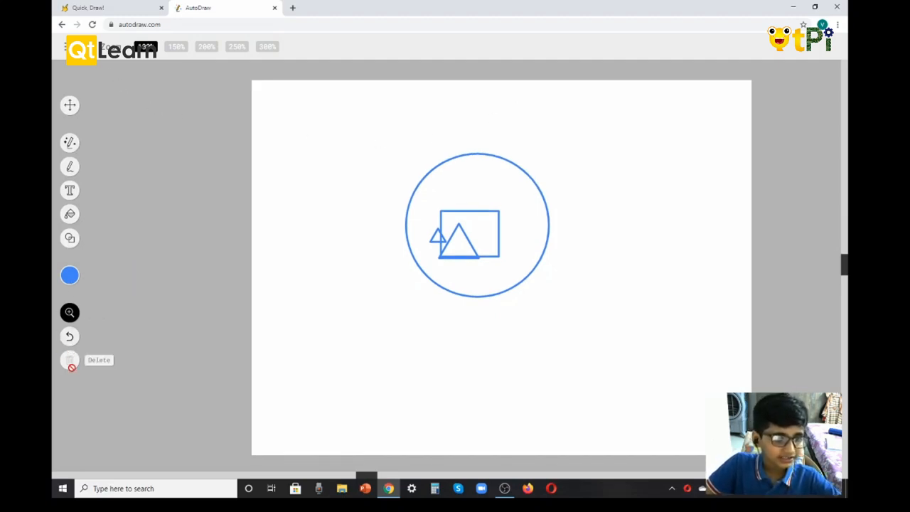
pyautogui.moveTo(70, 105)
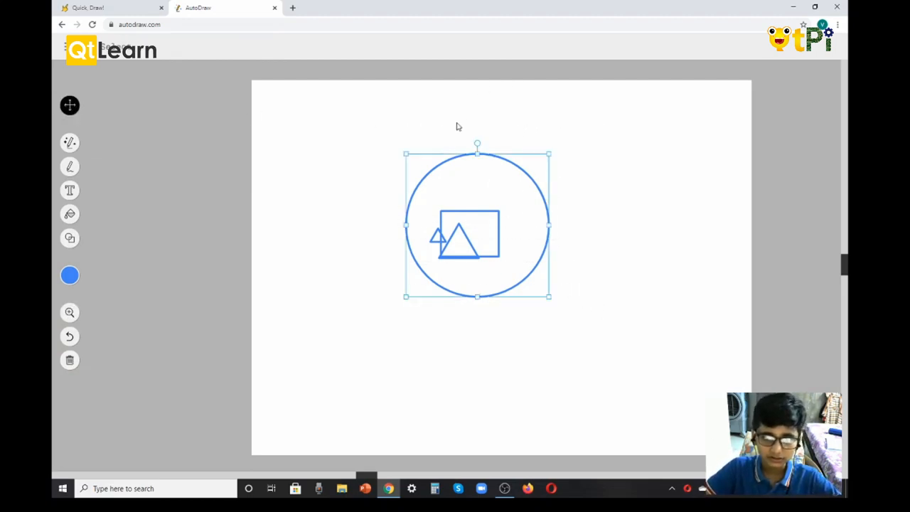
pyautogui.moveTo(69, 360)
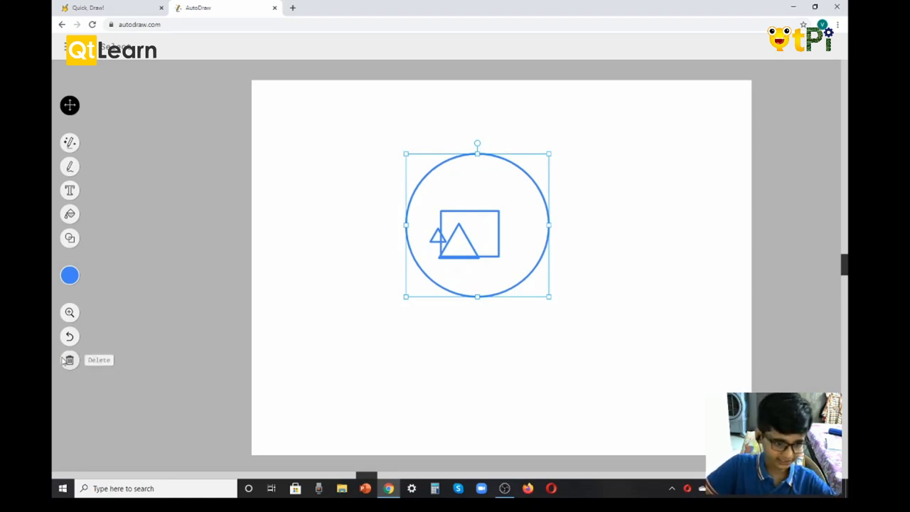
pyautogui.click(70, 359)
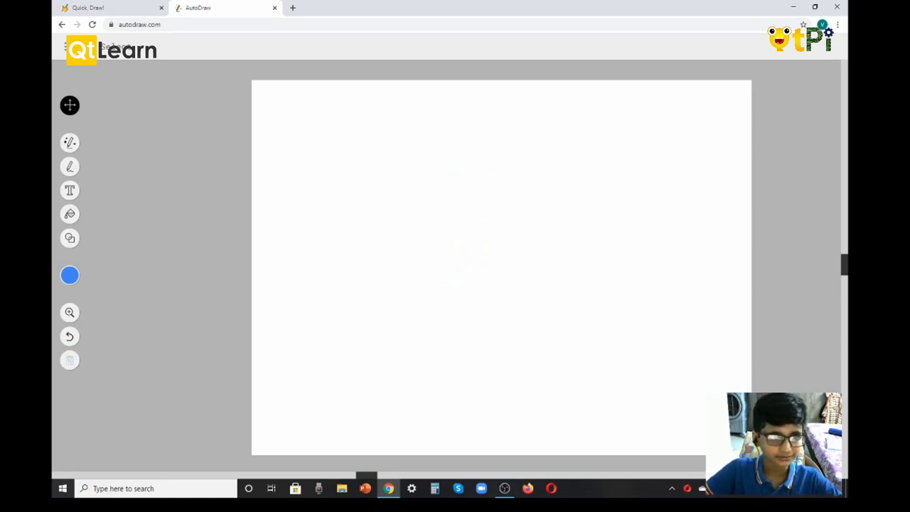
pyautogui.moveTo(111, 8)
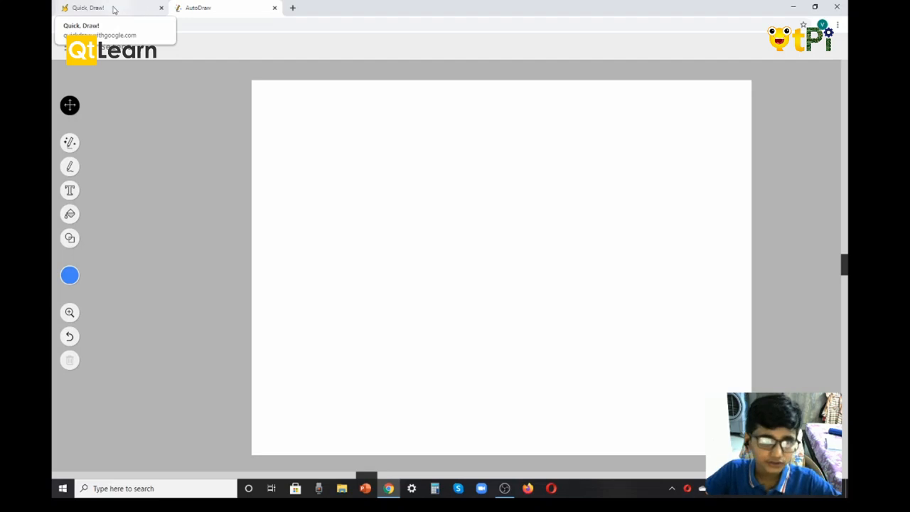
# Switch to the Quick, Draw! page and start the doodle game to get the ceiling fan prompt.
pyautogui.click(106, 9)
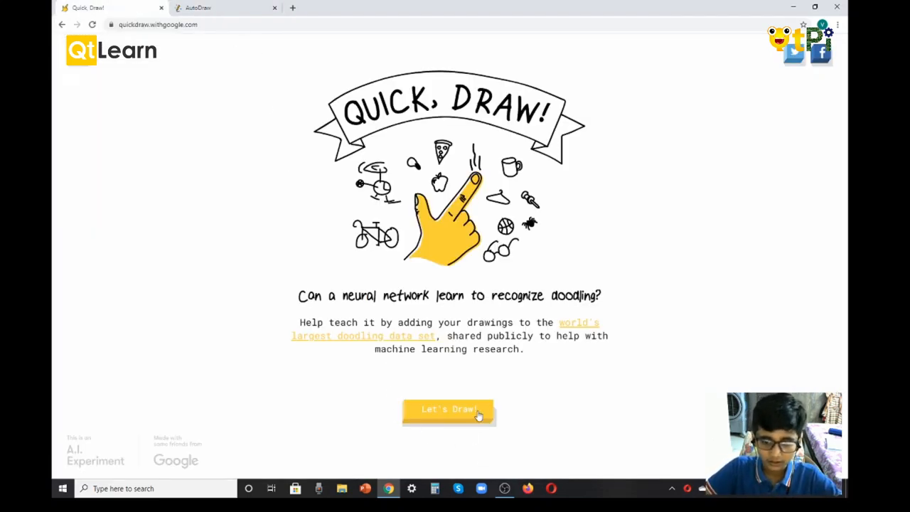
pyautogui.click(448, 411)
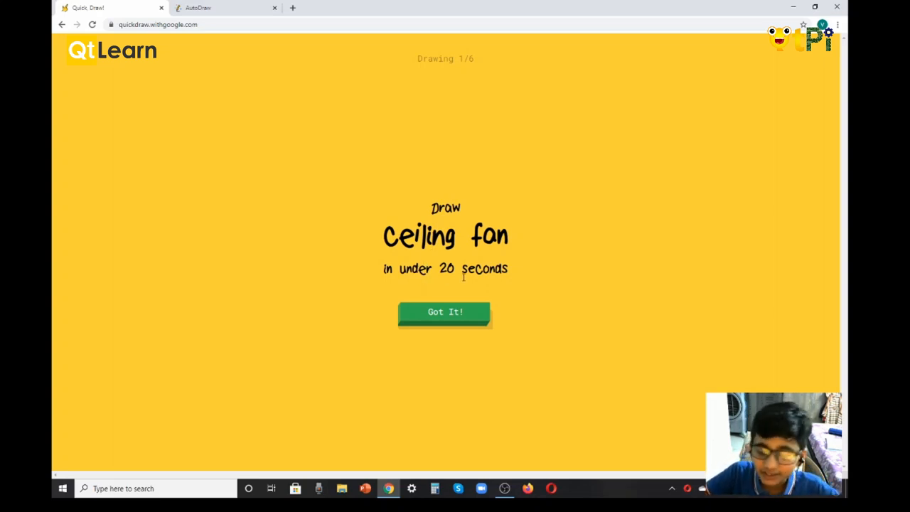
pyautogui.moveTo(407, 59)
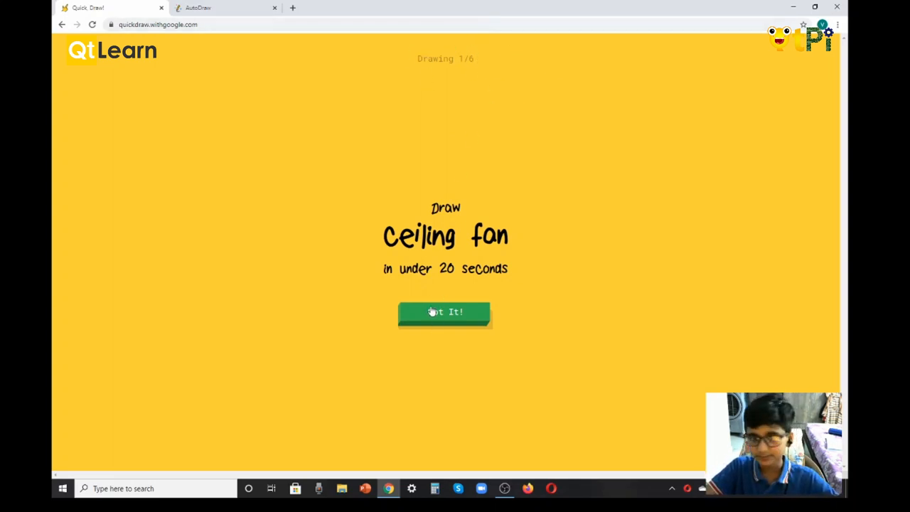
# Accept the challenge and doodle a ceiling fan with mount, rod and blades until recognised.
pyautogui.click(444, 313)
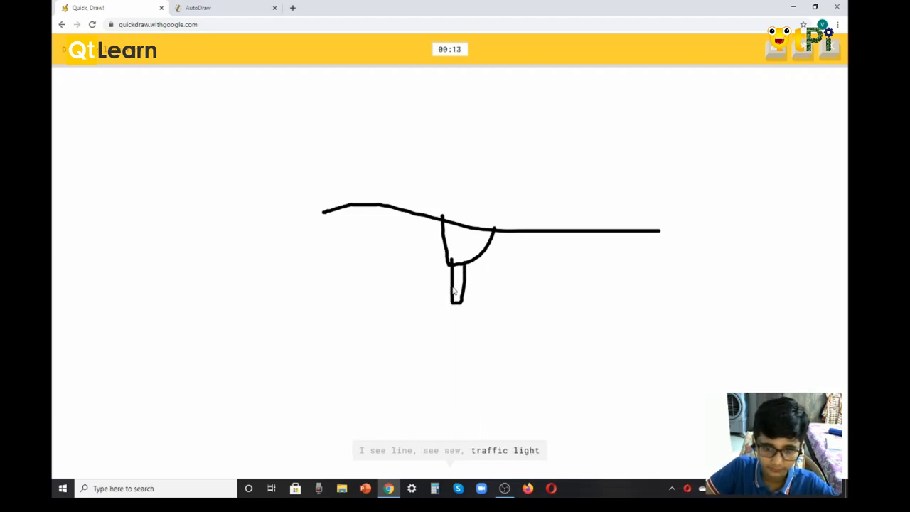
pyautogui.moveTo(455, 299); pyautogui.dragTo(387, 330)
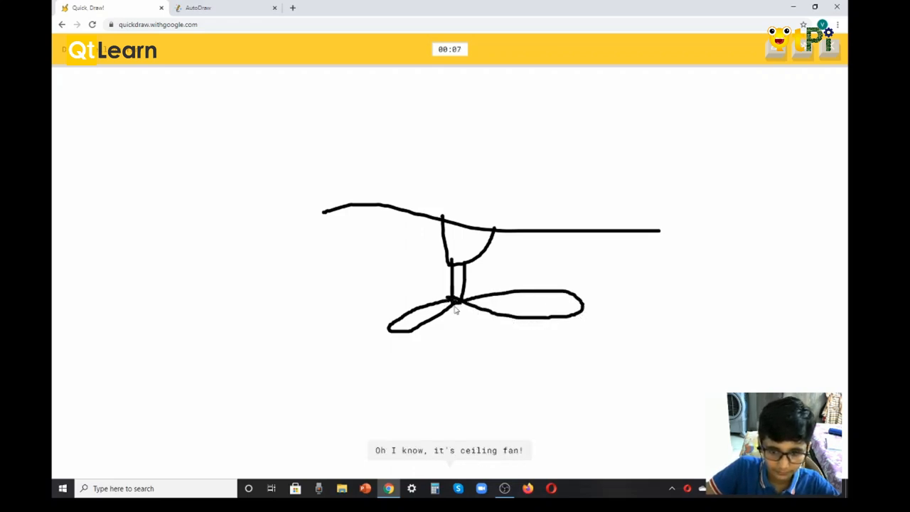
pyautogui.moveTo(448, 301); pyautogui.dragTo(427, 348)
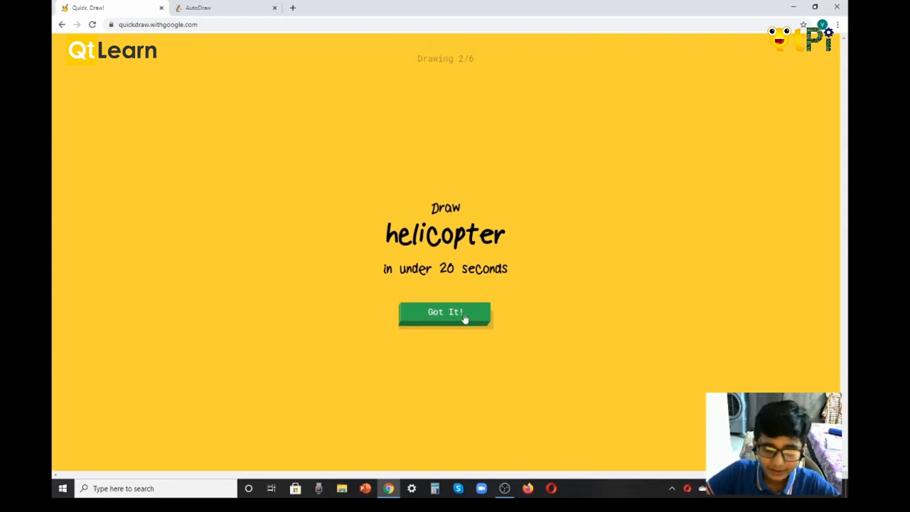
# Accept the helicopter challenge and sketch a curved helicopter body before time runs out.
pyautogui.click(444, 313)
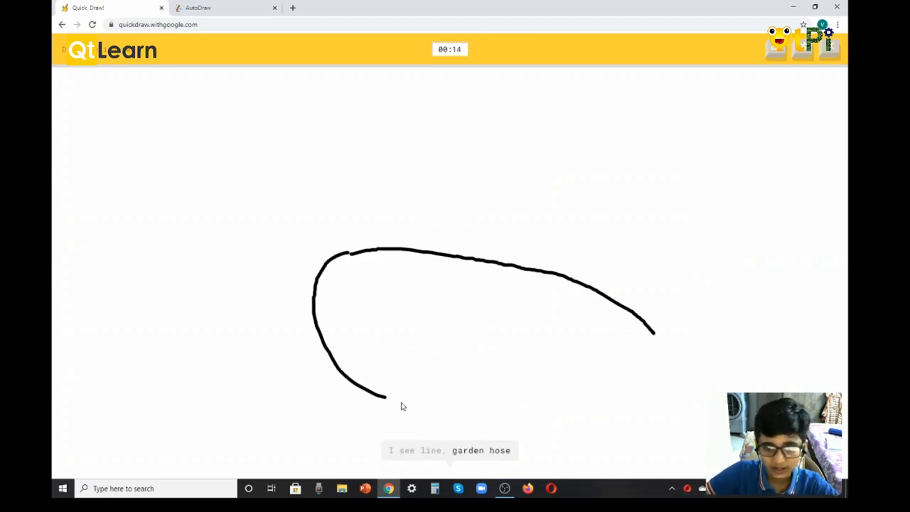
pyautogui.moveTo(387, 405); pyautogui.dragTo(541, 410)
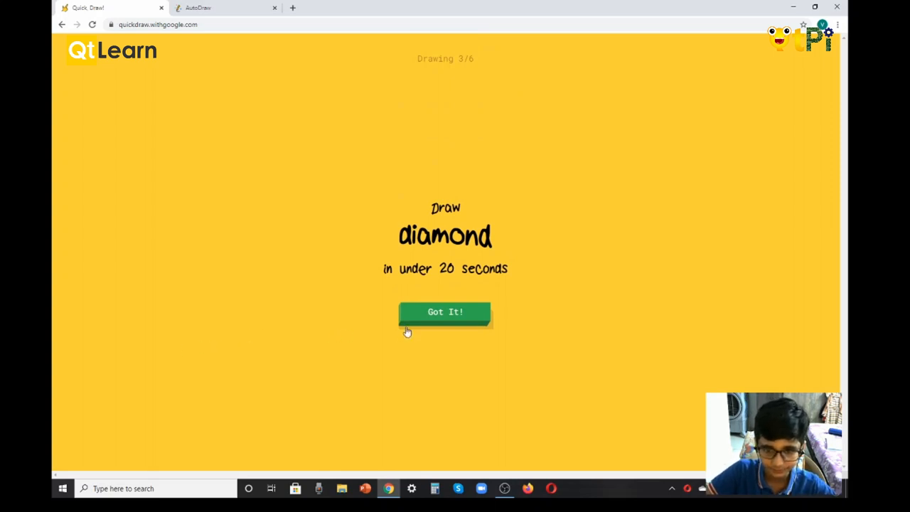
# Accept the diamond challenge and sketch its pointed top and right-side outline.
pyautogui.click(445, 311)
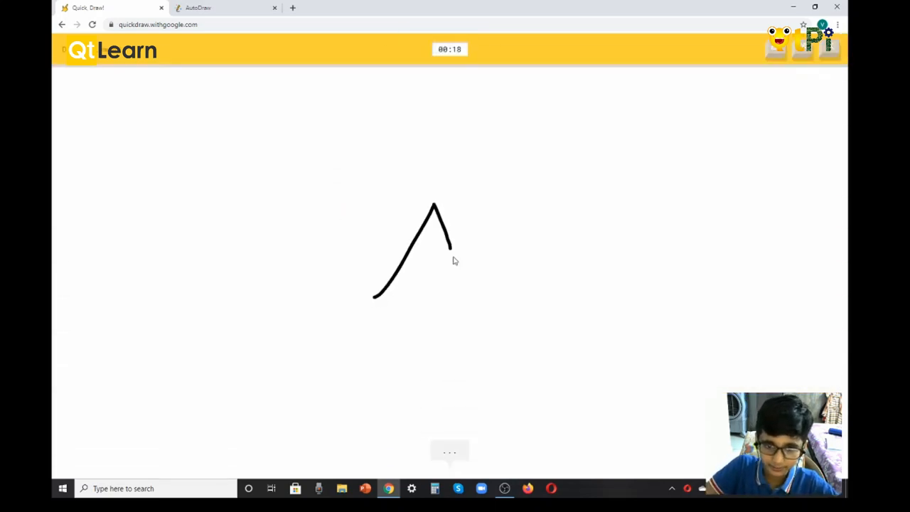
pyautogui.moveTo(452, 239); pyautogui.dragTo(434, 372)
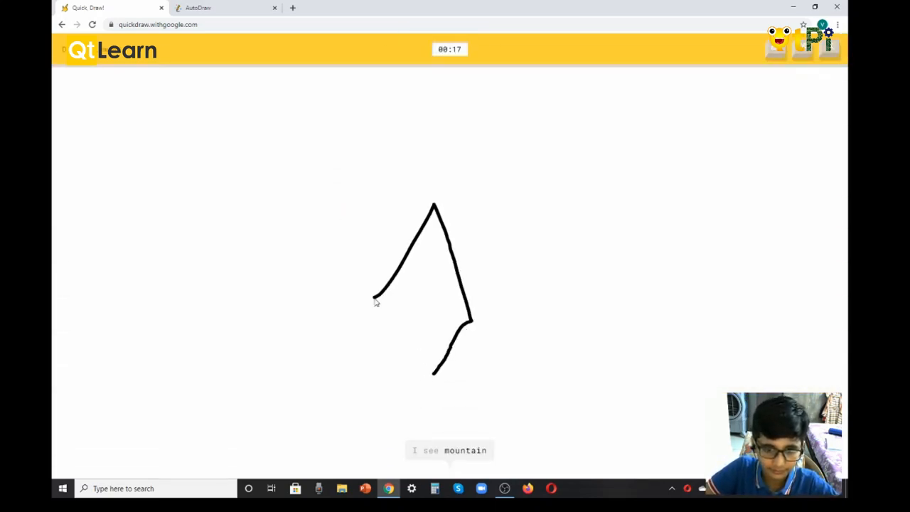
pyautogui.moveTo(377, 295); pyautogui.dragTo(438, 372)
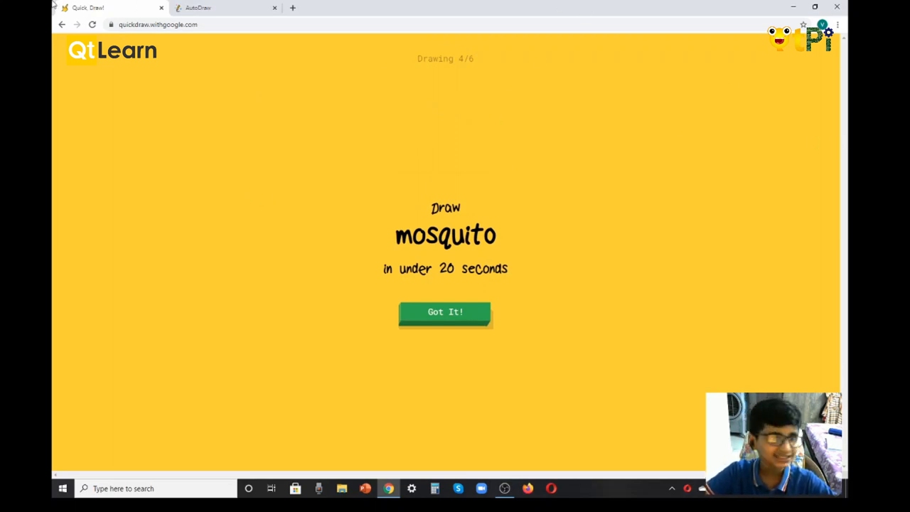
pyautogui.moveTo(97, 484)
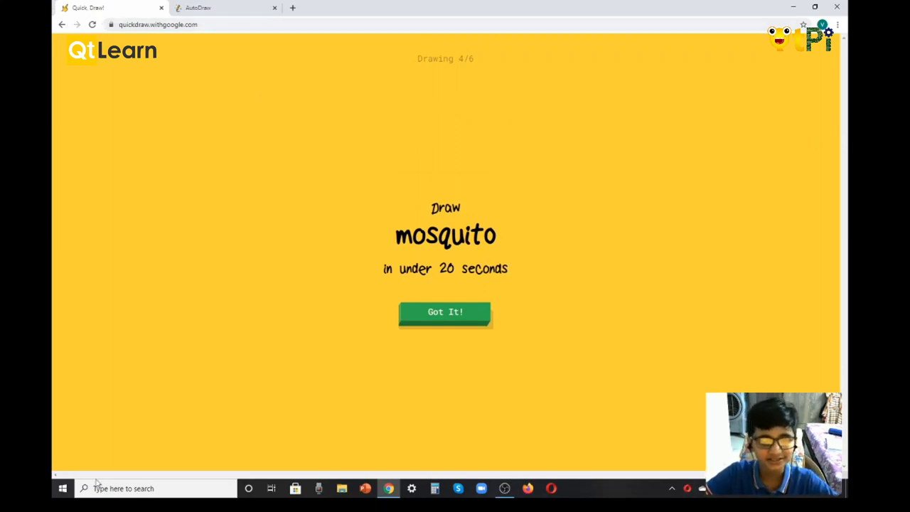